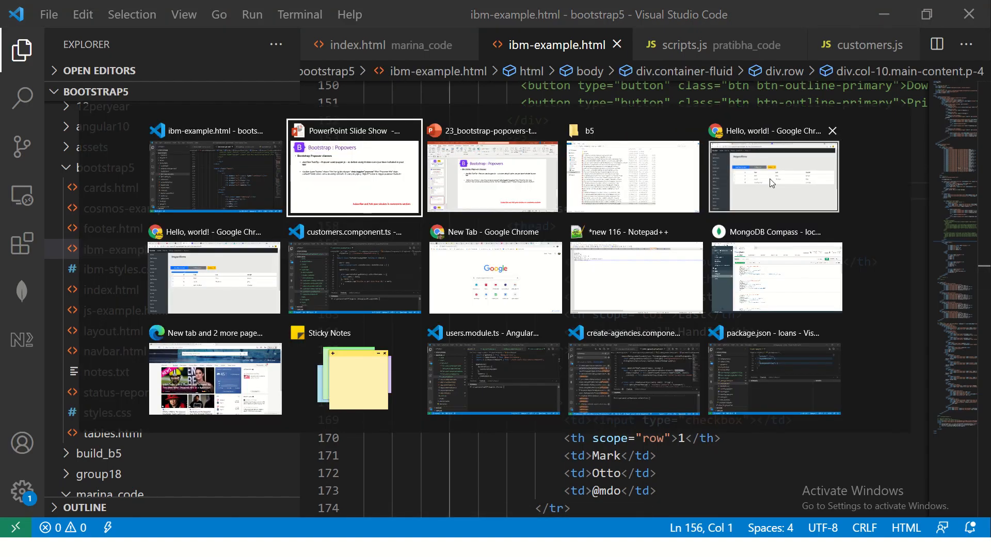
# Bring up the IBM-clone Inspections page in Chrome and hover the Tooltip on top button.
pyautogui.click(772, 175)
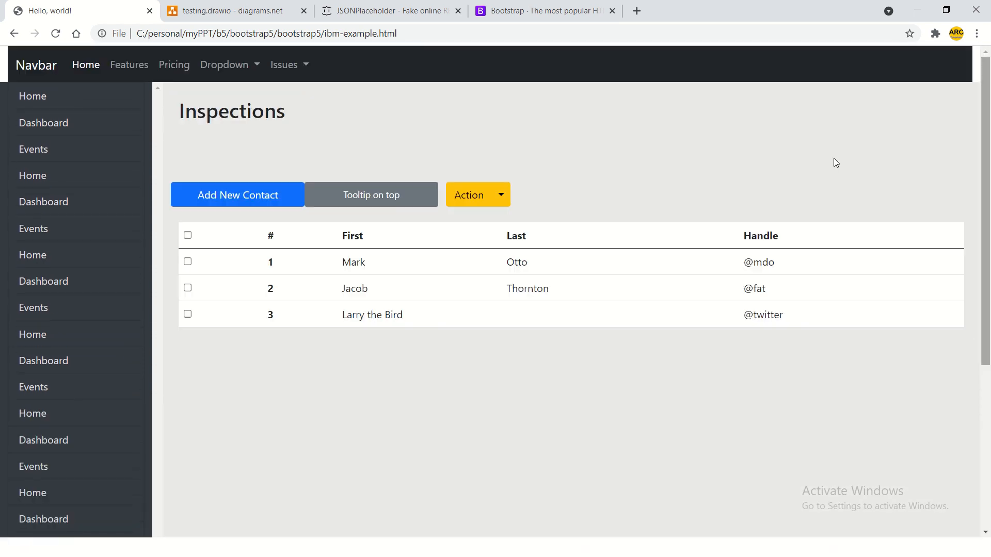
pyautogui.moveTo(342, 222)
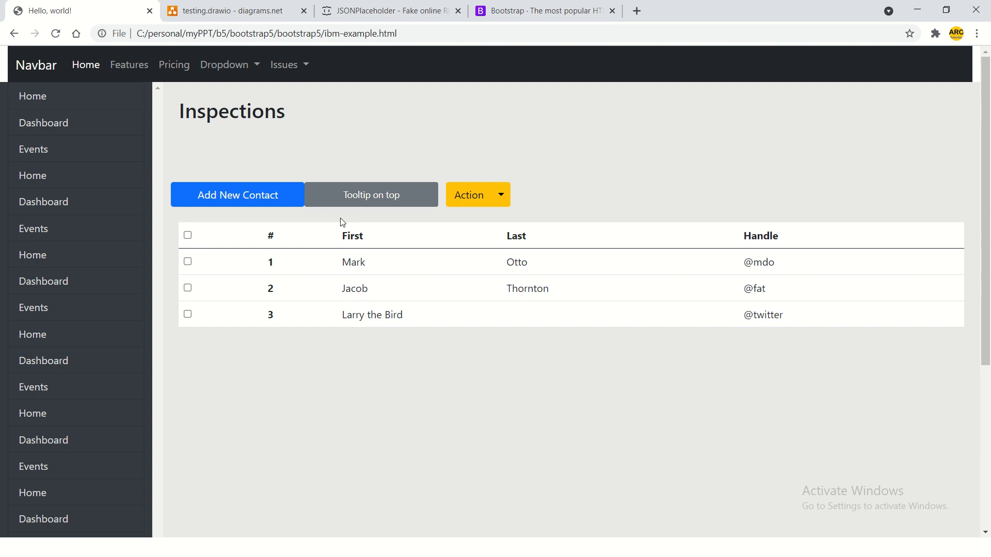
pyautogui.moveTo(371, 195)
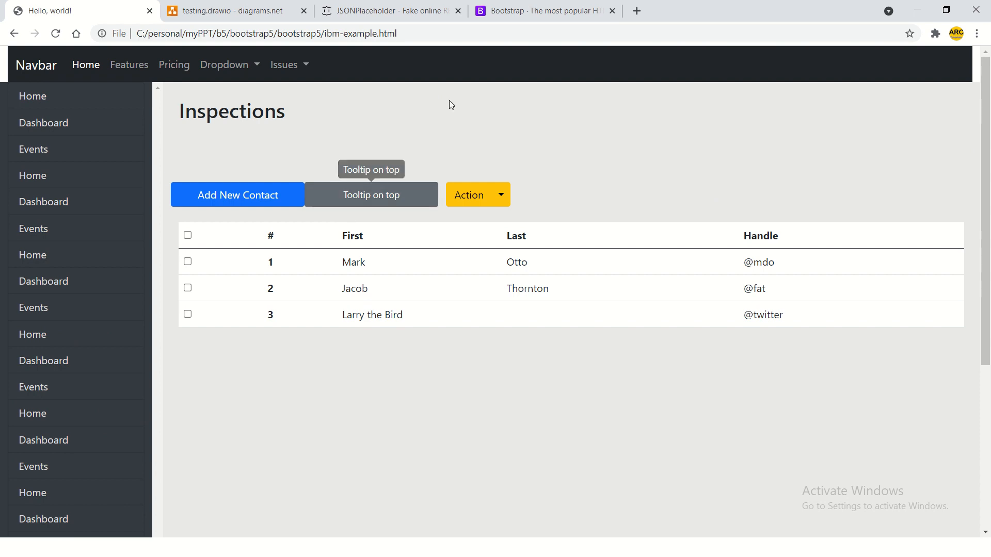
# Search the Bootstrap docs for "pop" and go to the Popovers Example section.
pyautogui.click(542, 10)
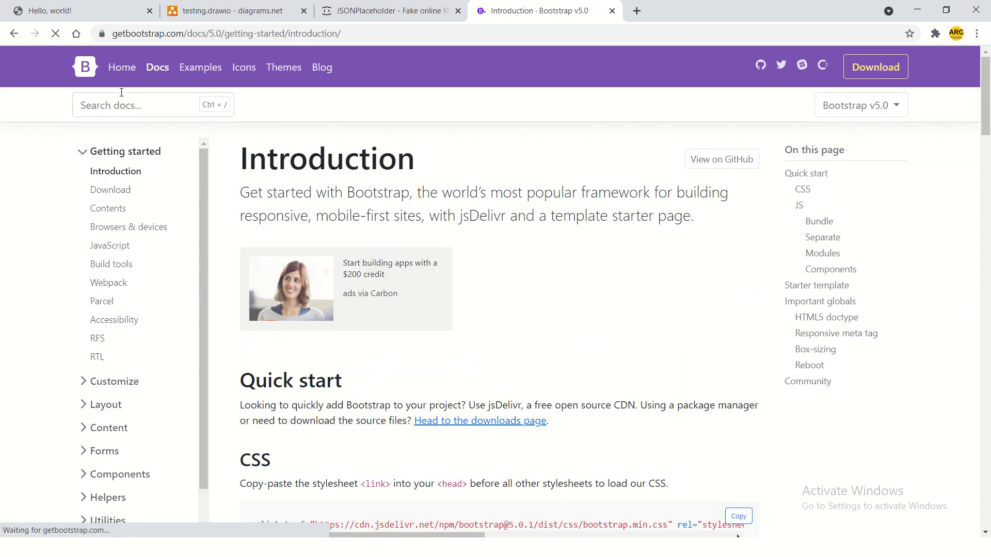
pyautogui.write('pop')
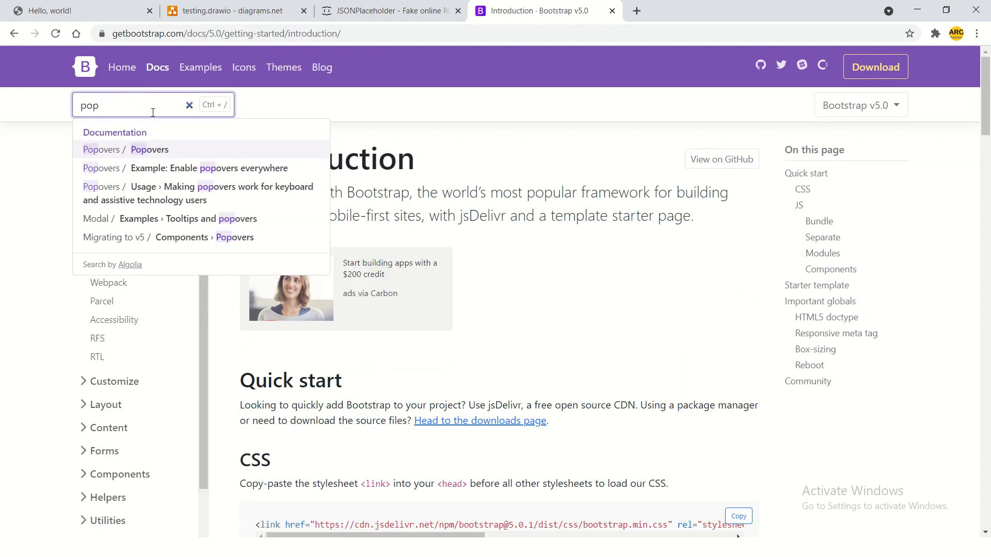
pyautogui.click(150, 149)
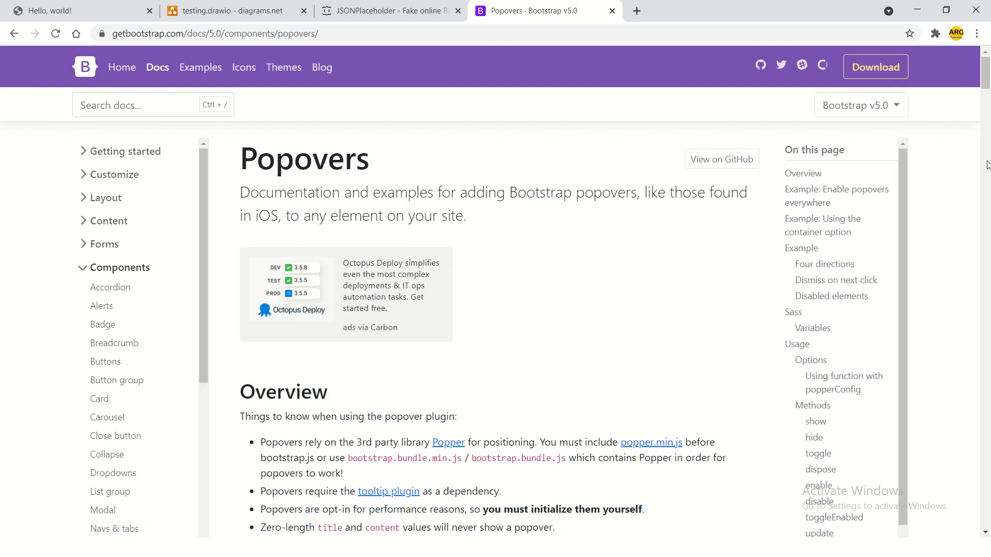
pyautogui.scroll(-3)
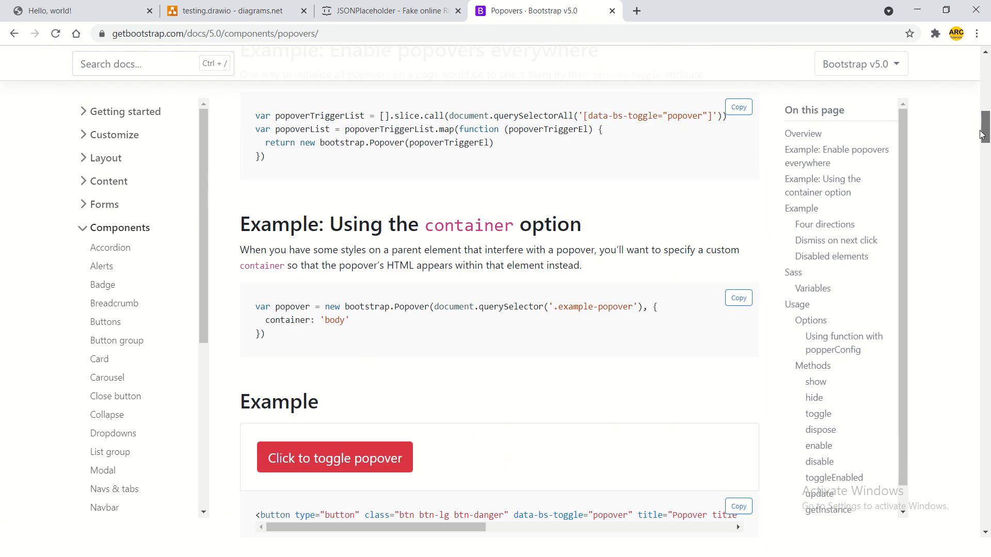
# Toggle the example popover button open and closed a few times.
pyautogui.click(334, 457)
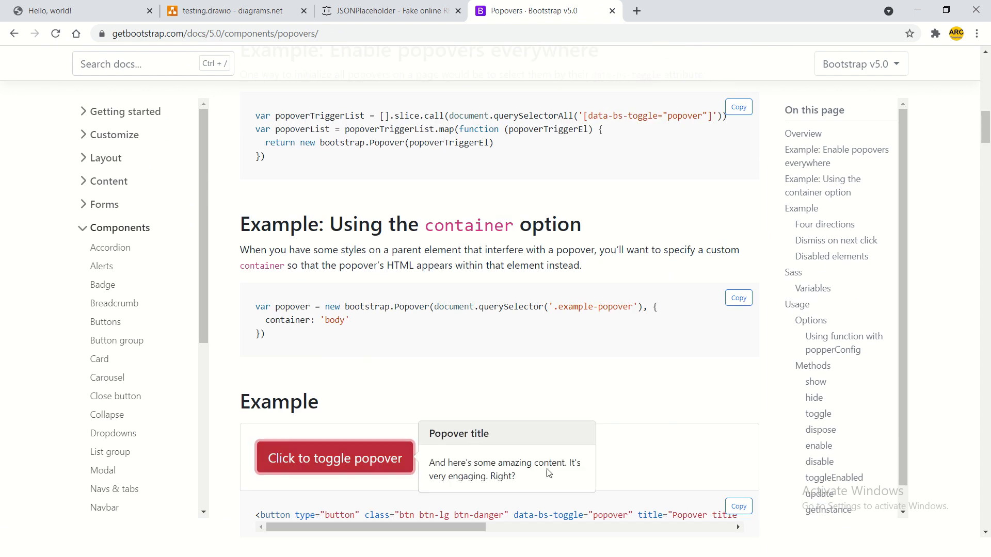
pyautogui.scroll(-3)
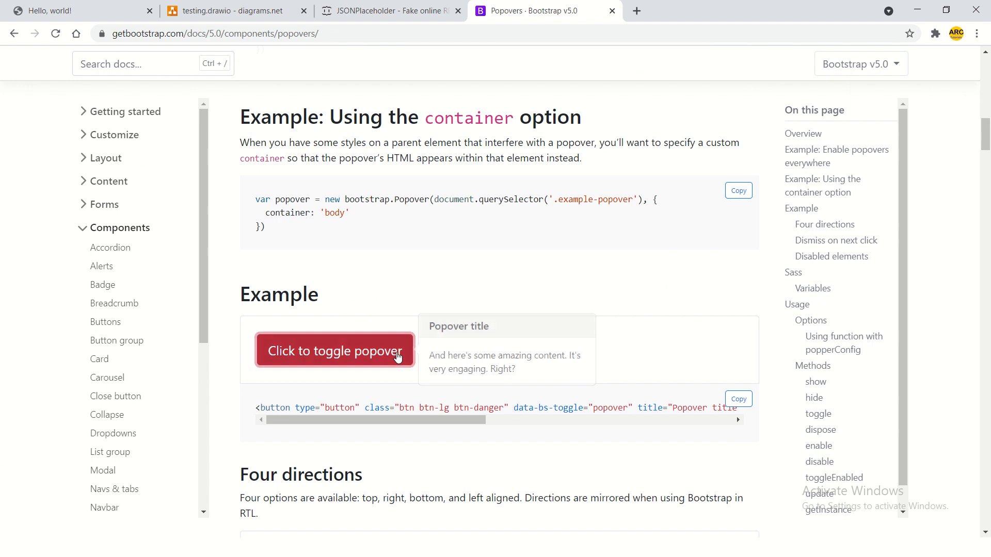
pyautogui.moveTo(529, 367)
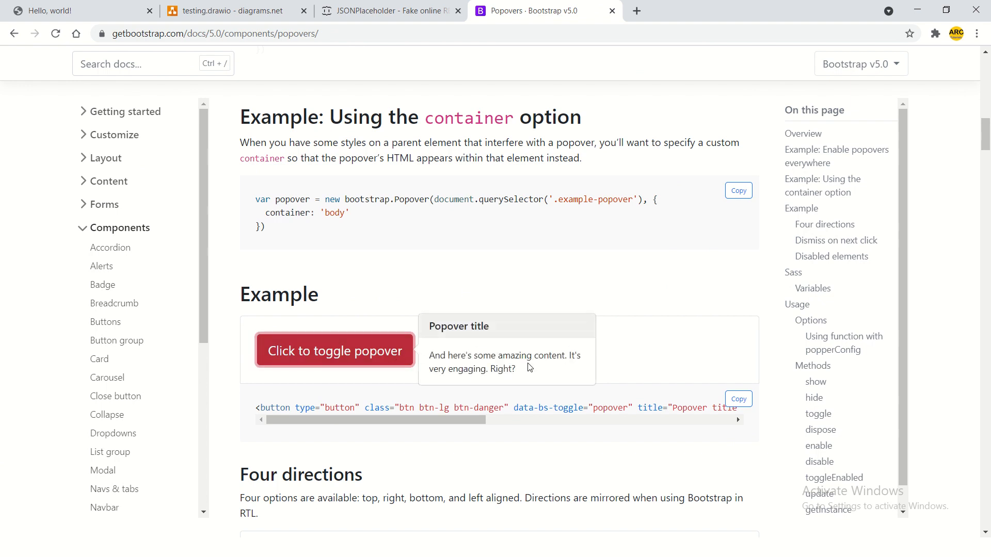
pyautogui.click(334, 351)
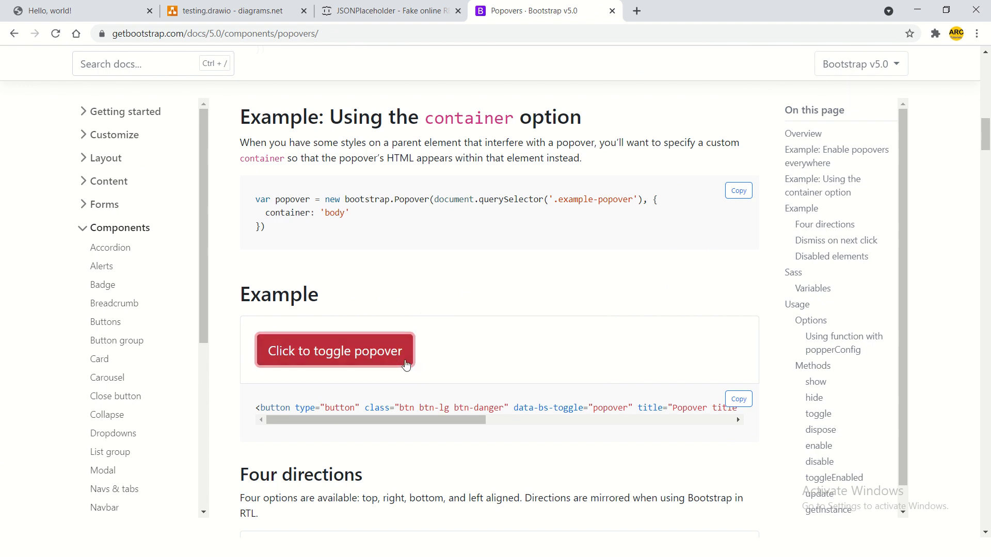
pyautogui.click(334, 351)
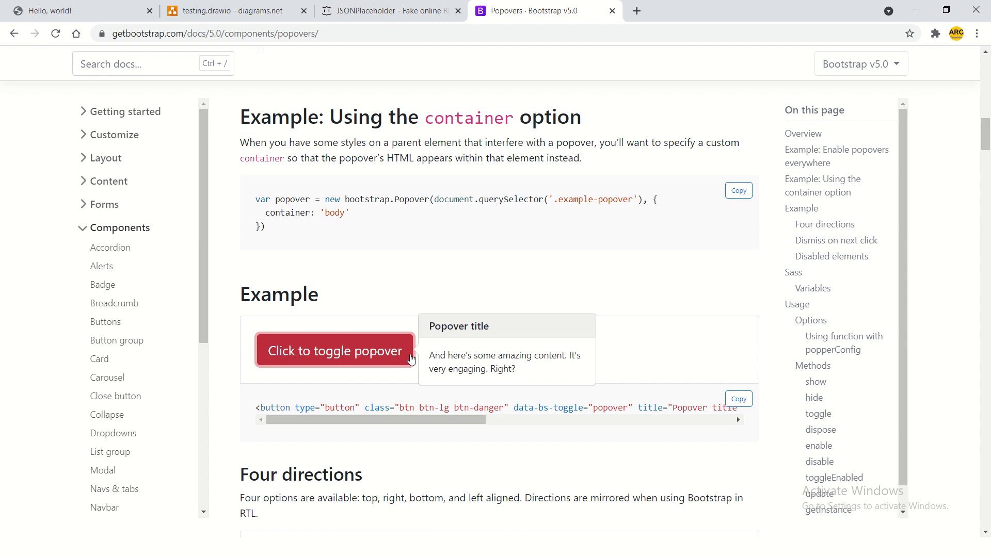
pyautogui.click(335, 351)
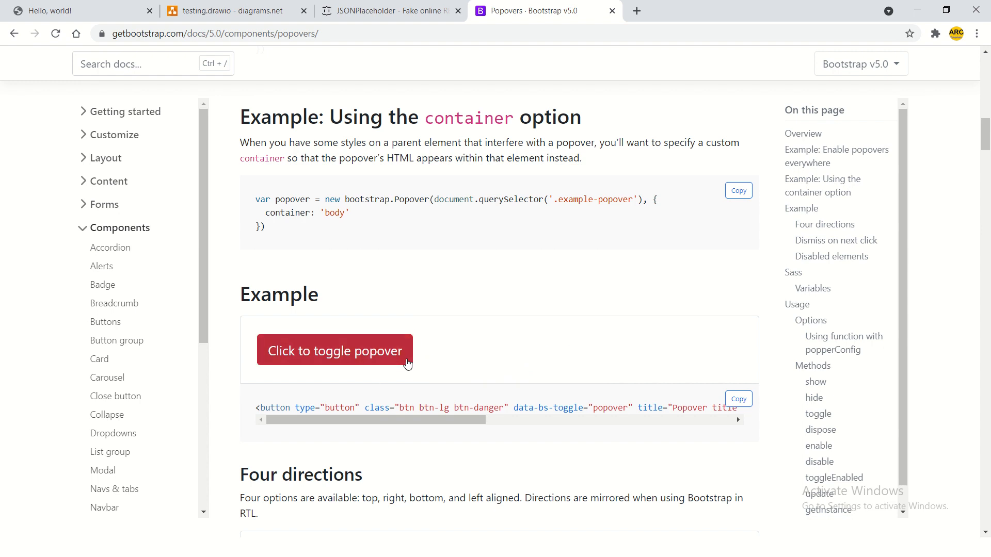
pyautogui.moveTo(737, 400)
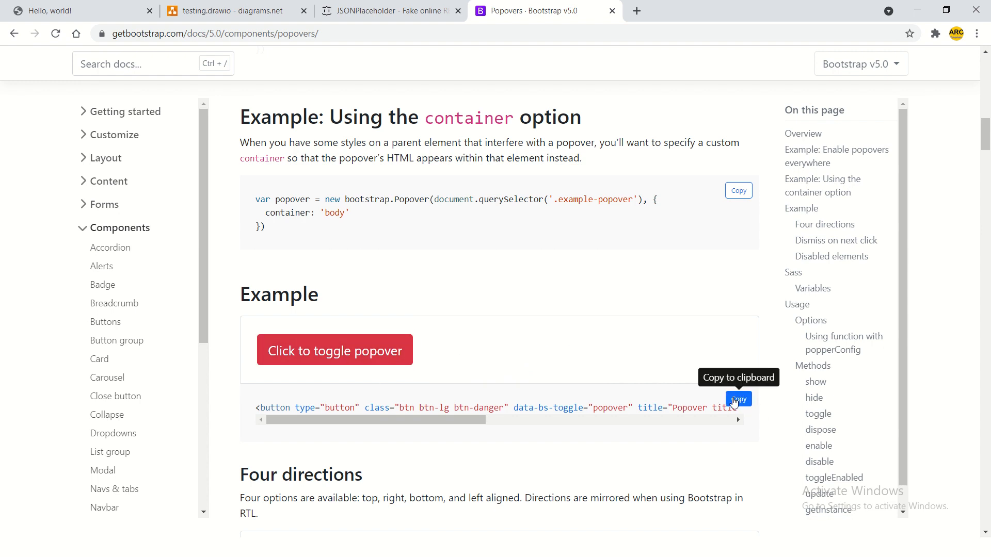
pyautogui.moveTo(622, 384)
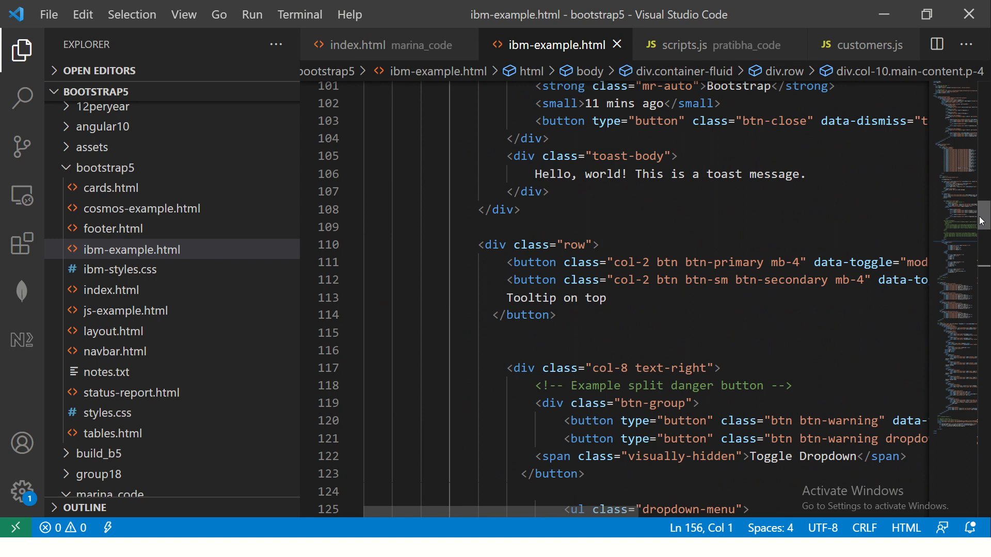
# Add the red Click to toggle popover button after the Action dropdown and try it on the page.
pyautogui.scroll(-3)
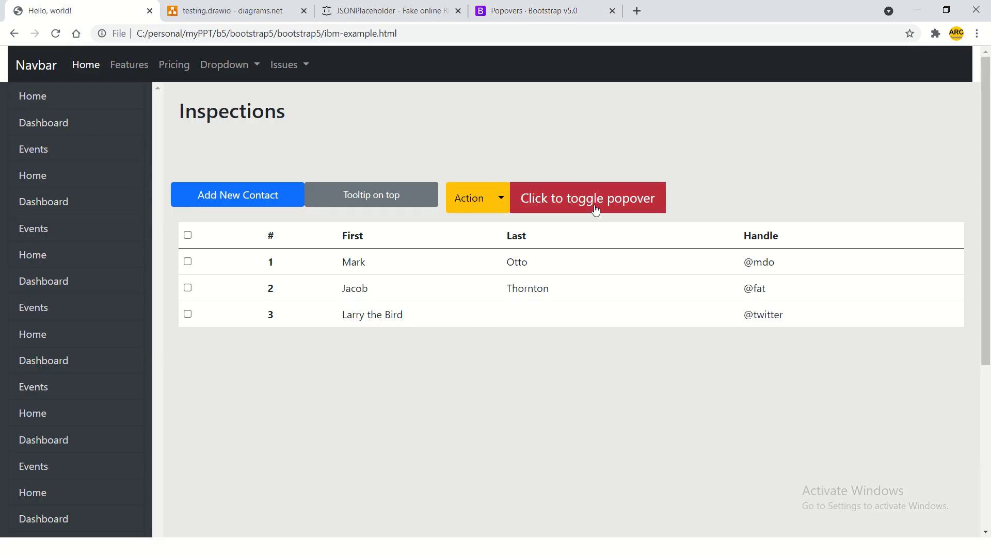
pyautogui.click(586, 198)
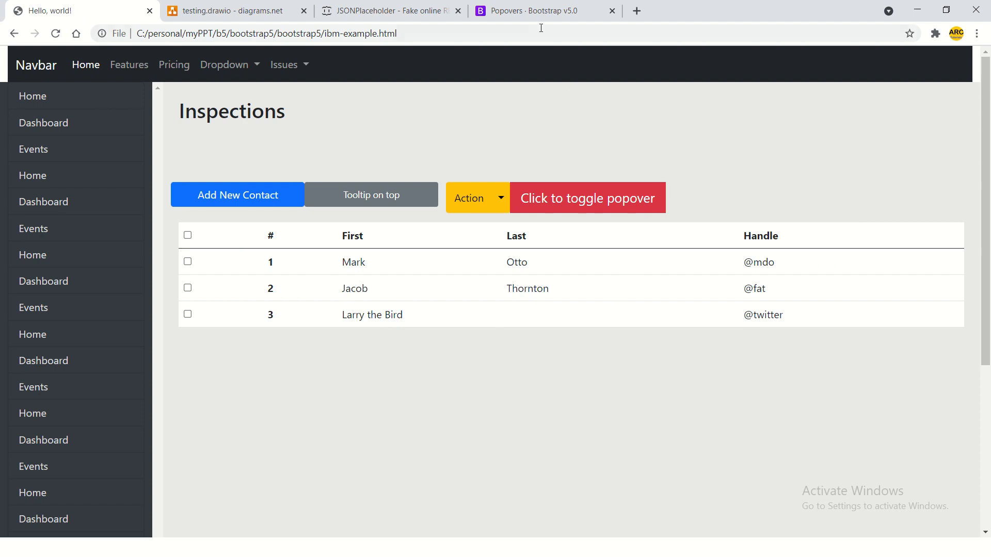
# Review the CDN script include lines in the script block at the end of ibm-example.html.
pyautogui.click(533, 10)
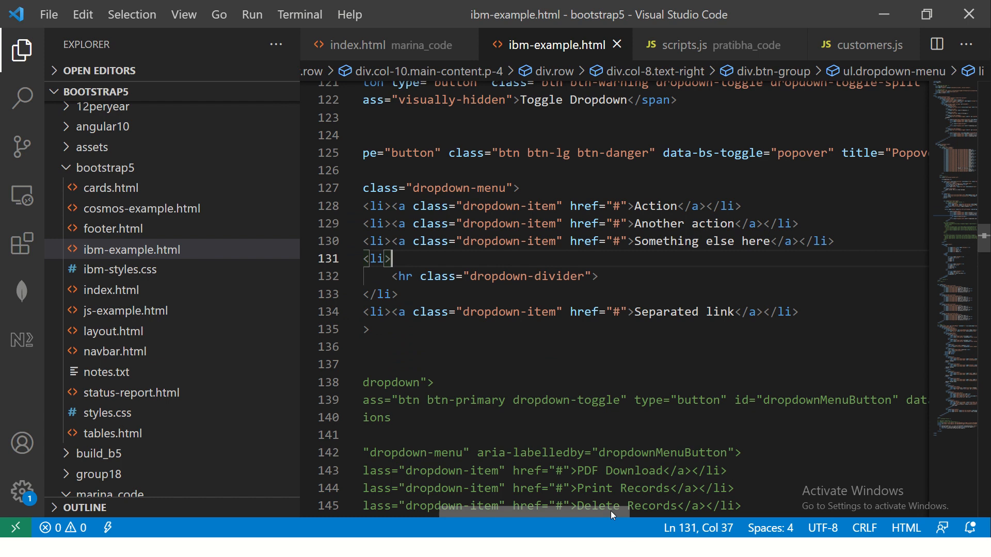
pyautogui.scroll(-3)
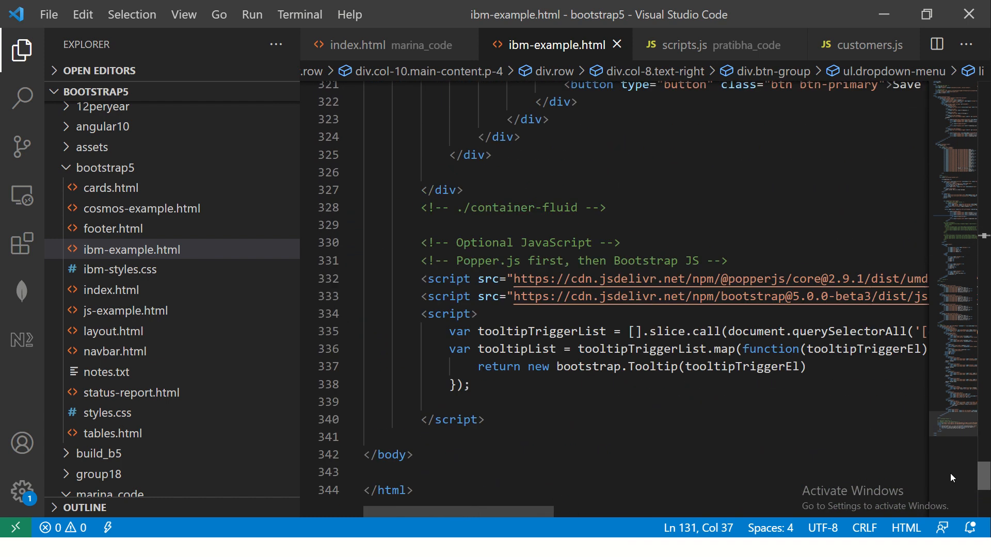
pyautogui.scroll(-3)
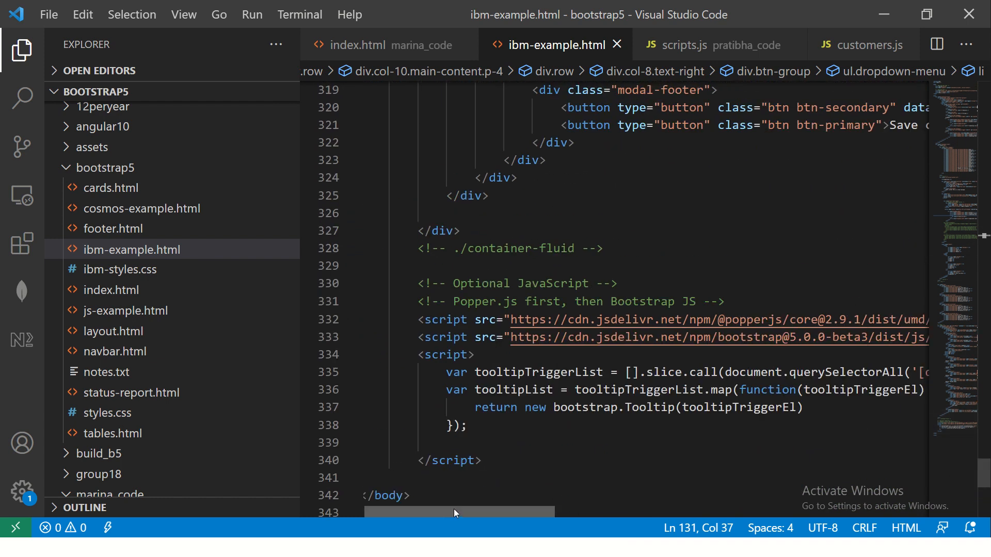
pyautogui.moveTo(417, 319); pyautogui.dragTo(818, 319)
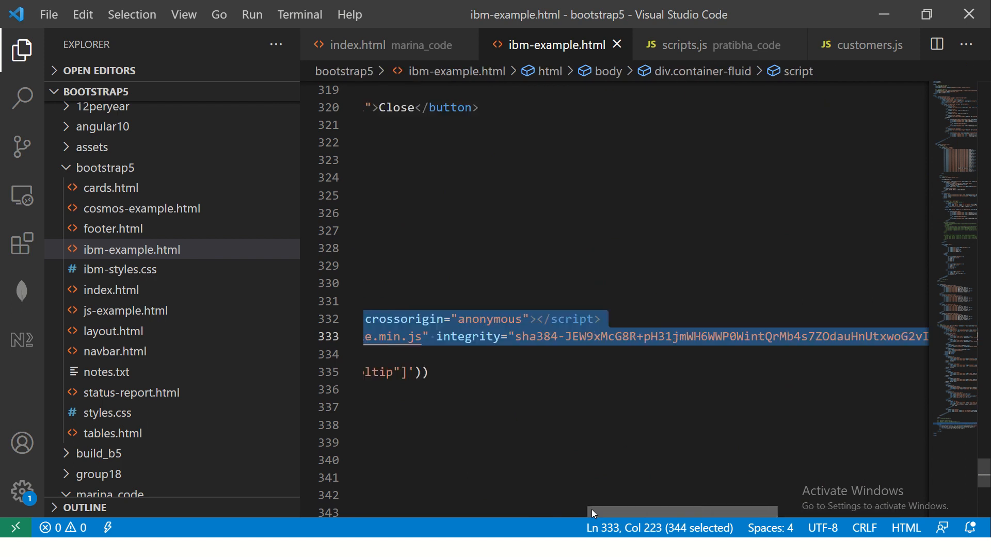
pyautogui.doubleClick(714, 319)
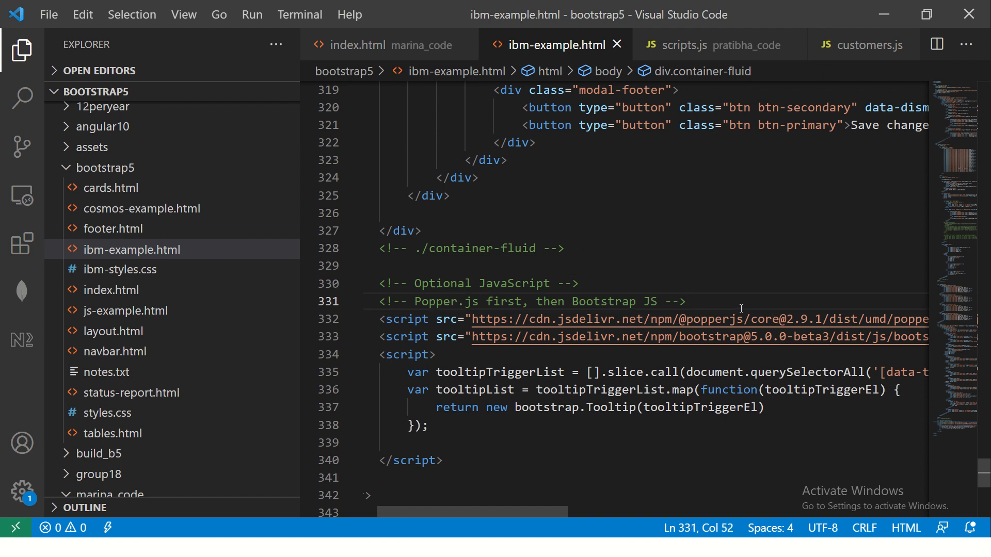
pyautogui.doubleClick(714, 319)
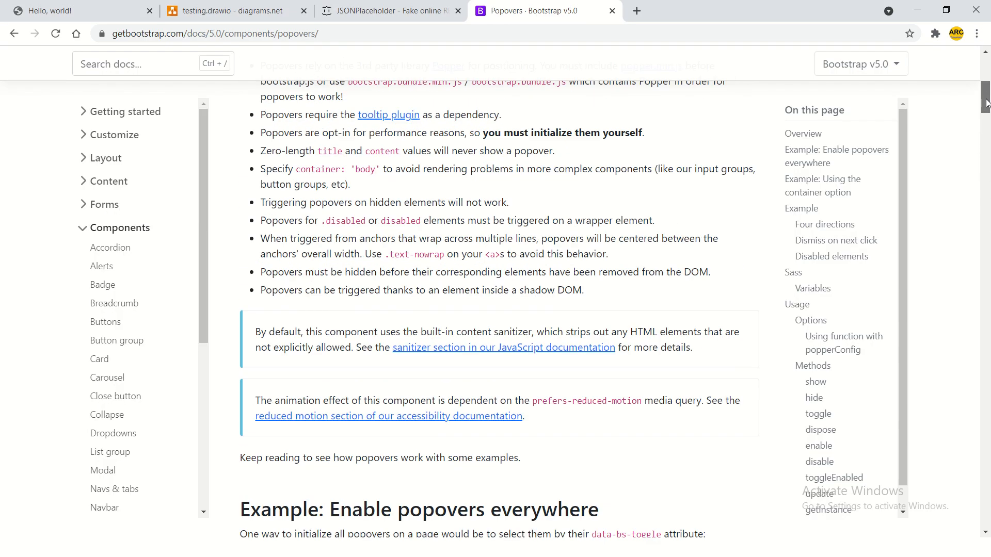
# Pick up the enable-popovers snippet from the docs and return to the ibm-example.html source.
pyautogui.scroll(-3)
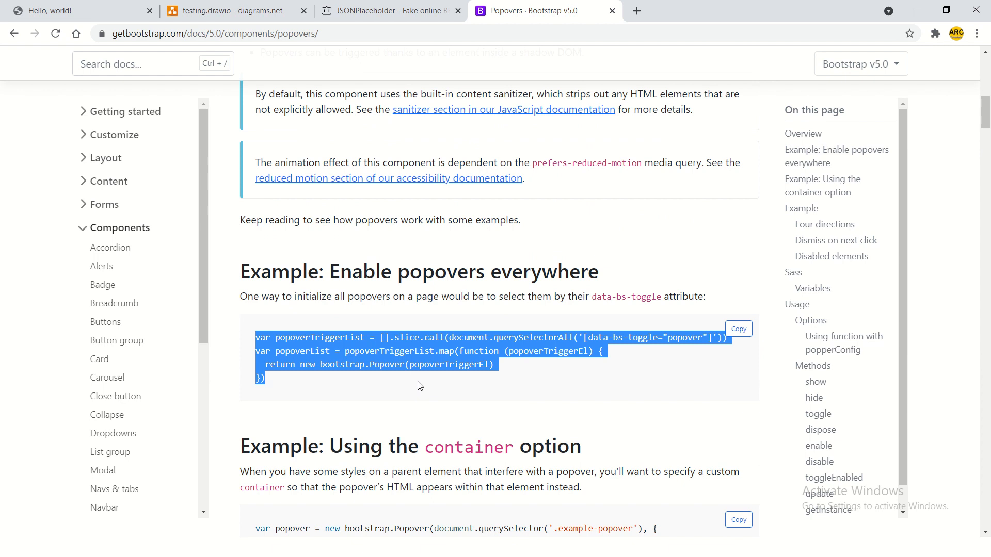
pyautogui.click(737, 328)
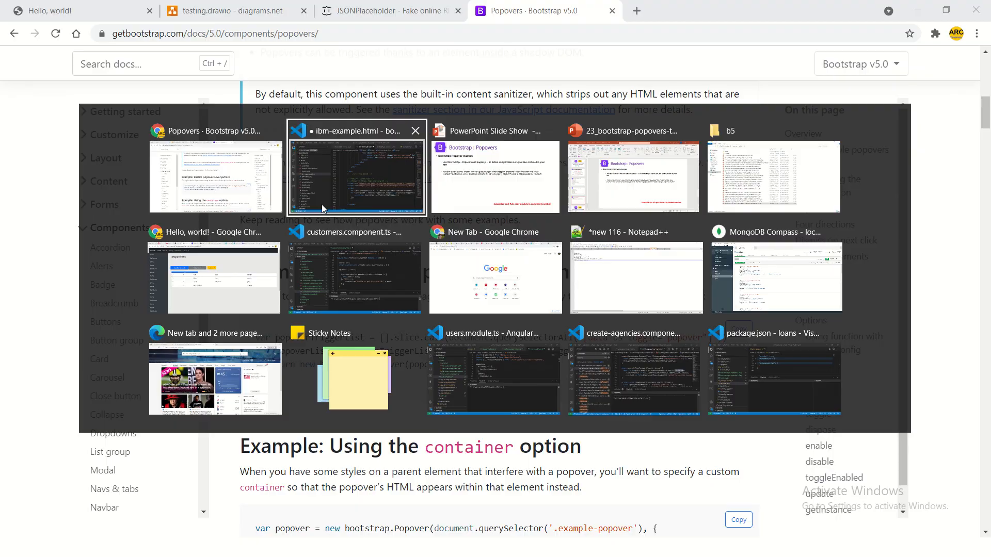
pyautogui.click(356, 177)
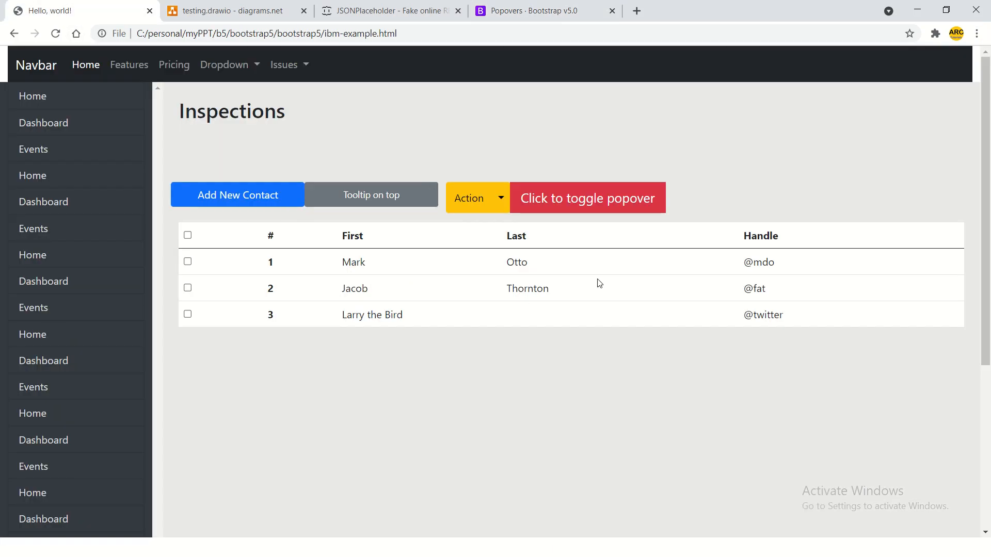
# Confirm the red button opens a popover titled Popover title on the Inspections page.
pyautogui.click(586, 199)
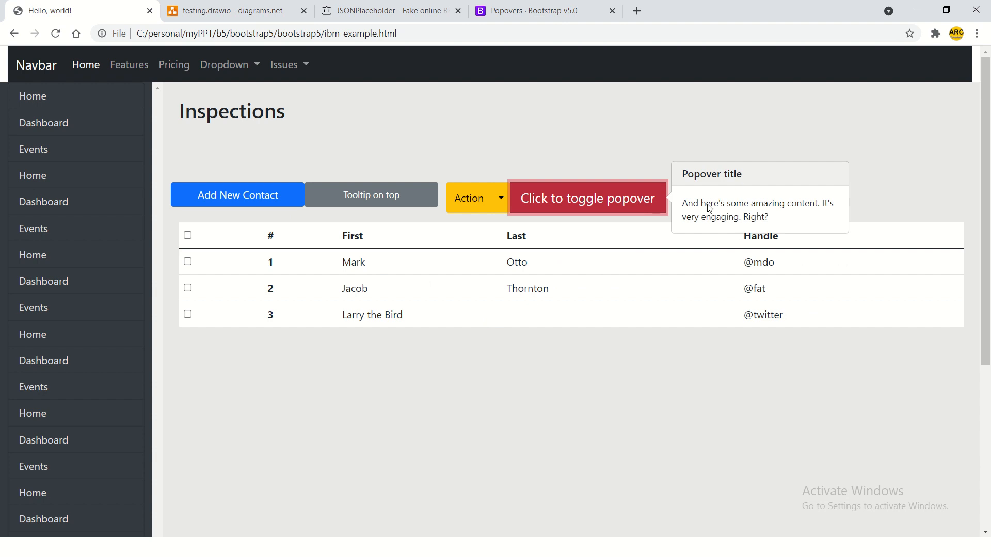
pyautogui.moveTo(471, 171)
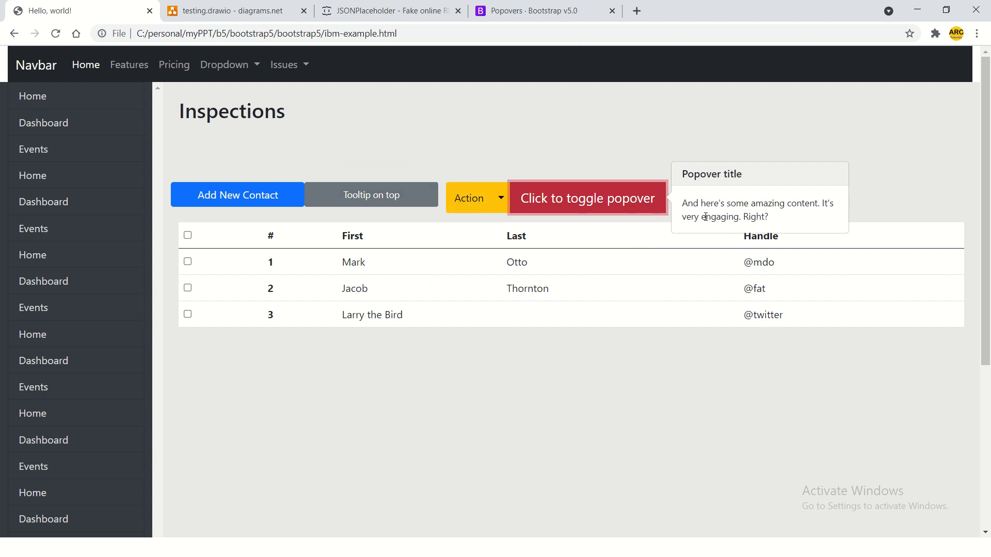
pyautogui.moveTo(591, 159)
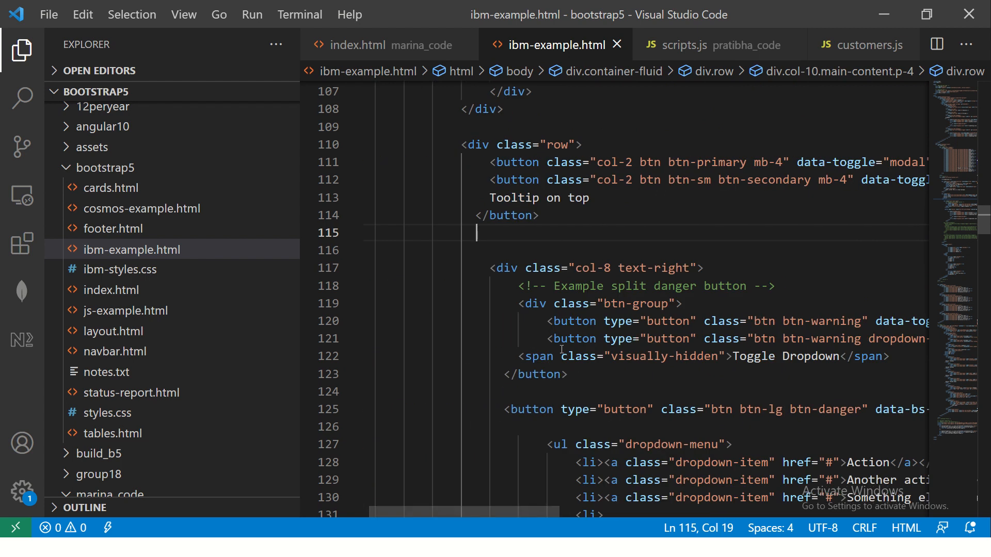
# Find the "click to" toggle button and change btn-danger to btn-primary, then view the page.
pyautogui.scroll(-3)
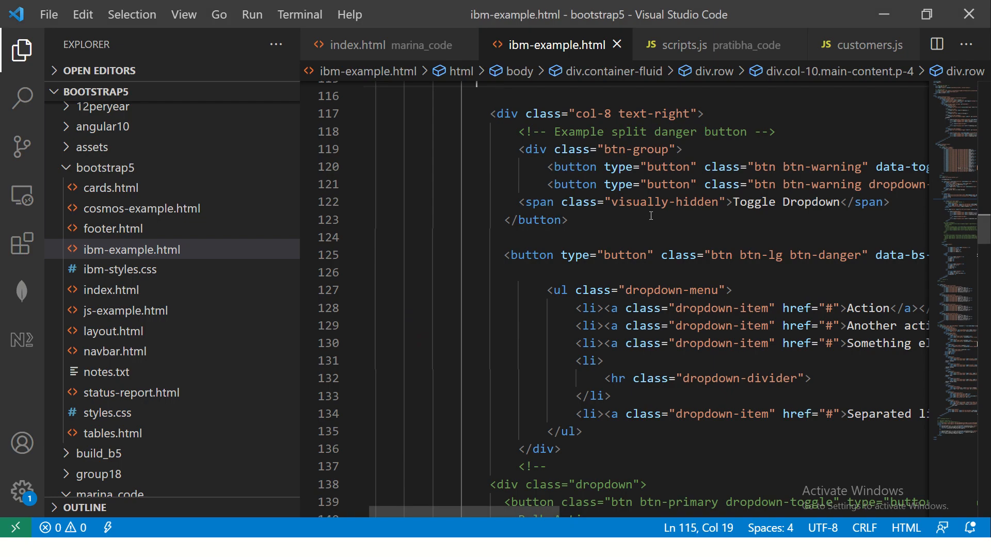
pyautogui.press('Ctrl+f')
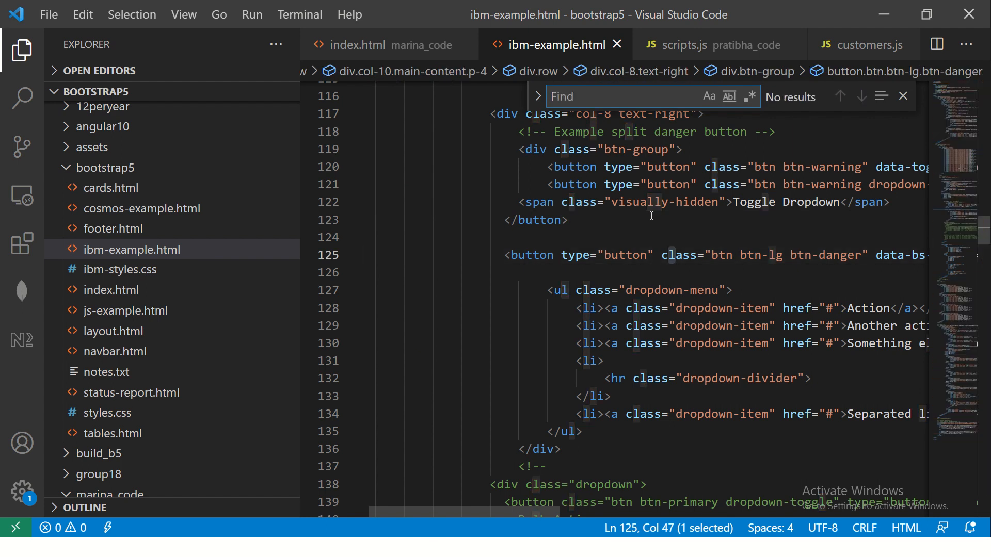
pyautogui.write('click to')
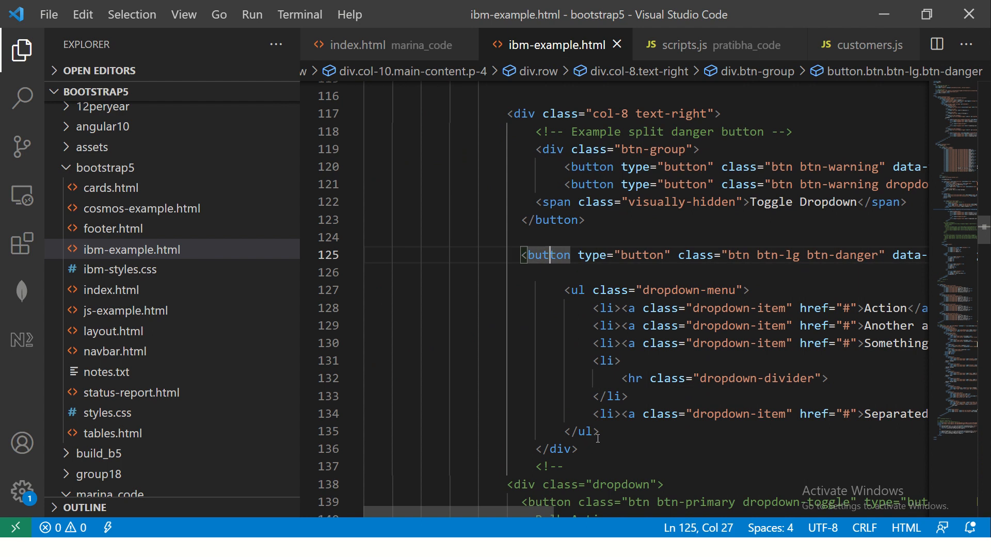
pyautogui.hscroll(3)
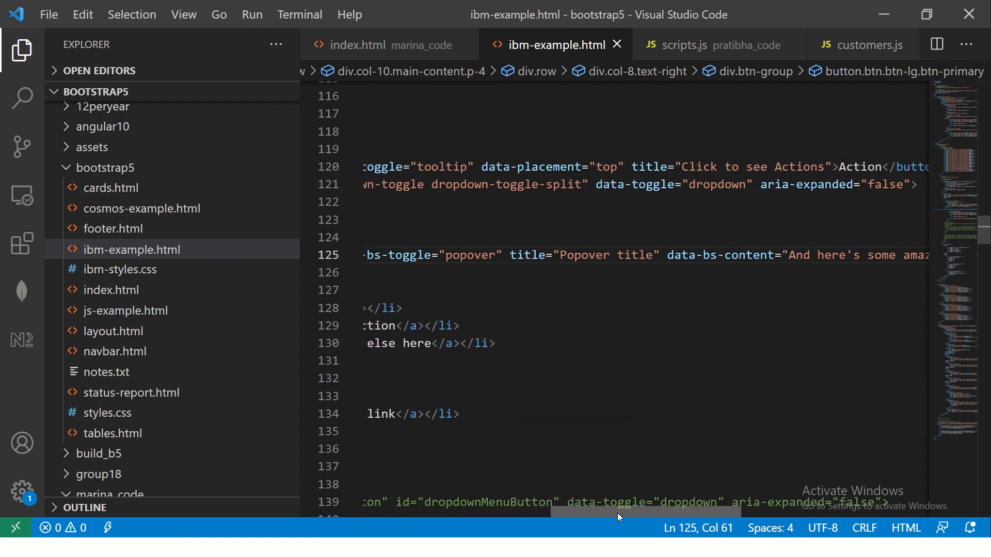
pyautogui.hscroll(3)
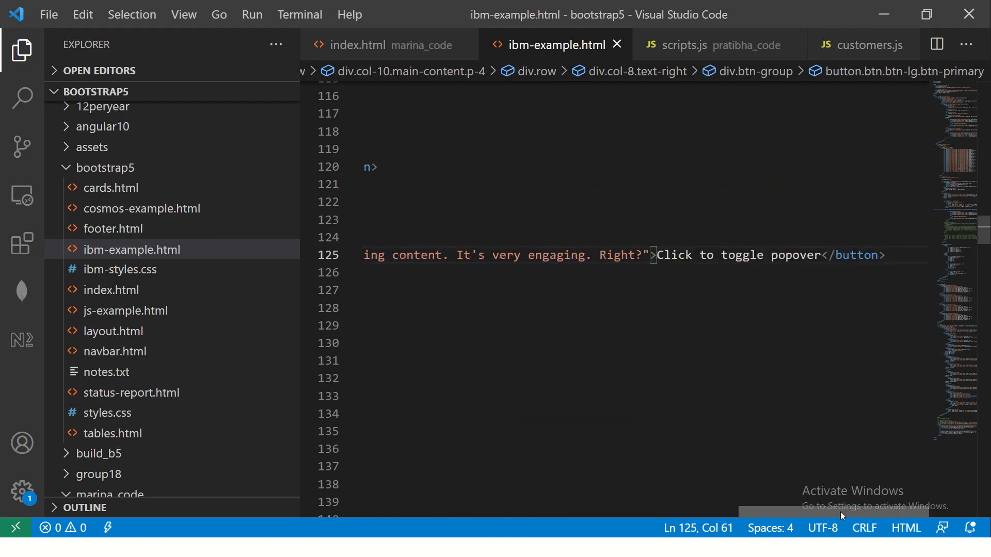
pyautogui.press('alt+tab')
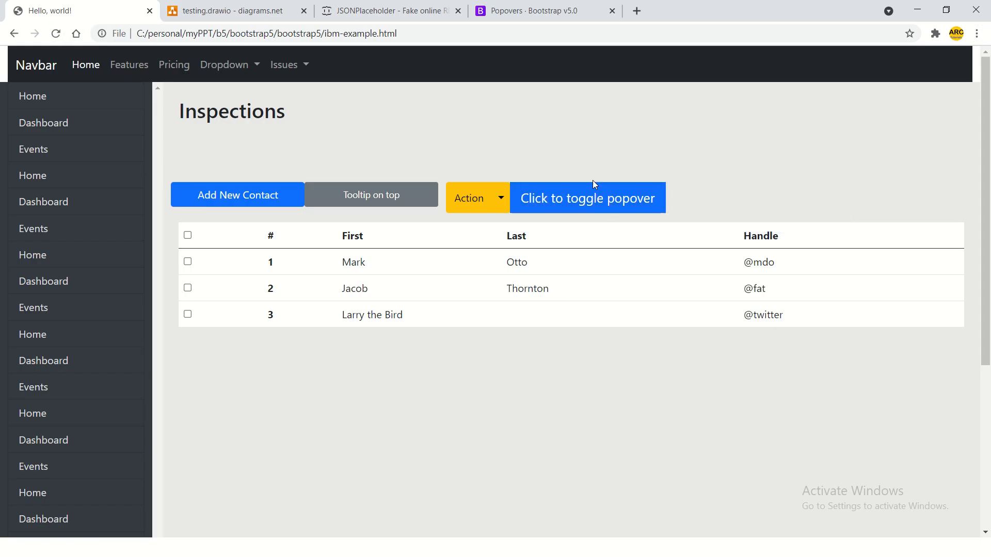
# Check the now-blue button still opens its titled popover and return to the Popovers docs.
pyautogui.click(587, 198)
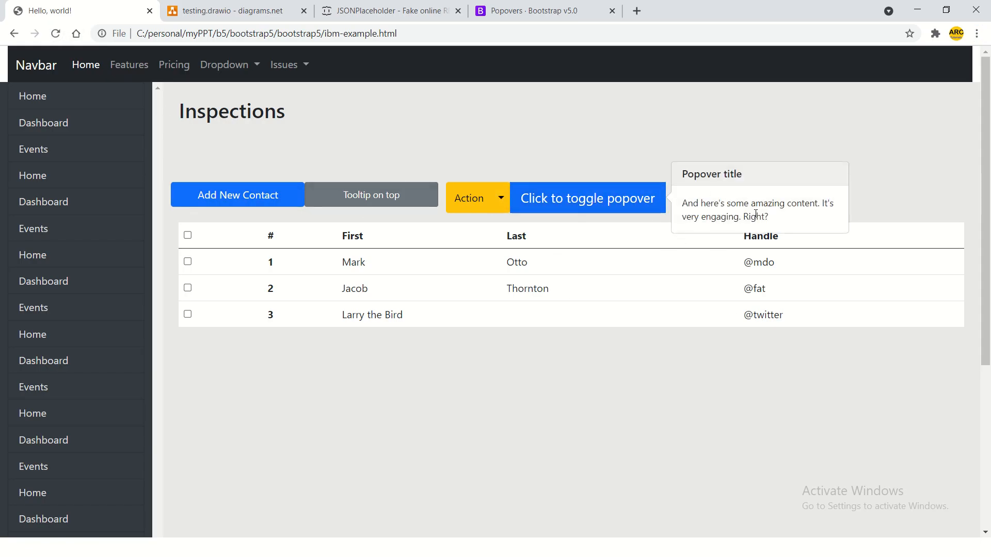
pyautogui.moveTo(595, 184)
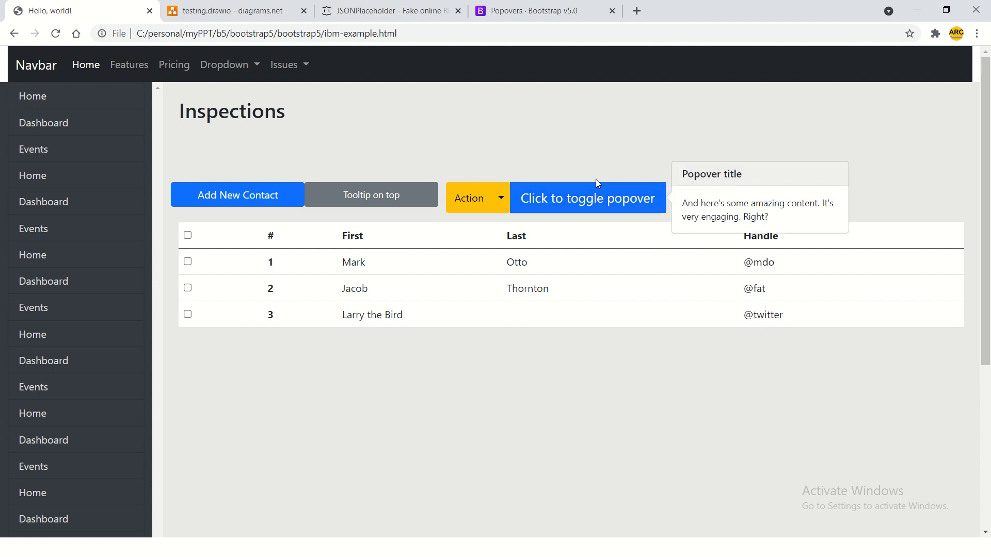
pyautogui.click(524, 10)
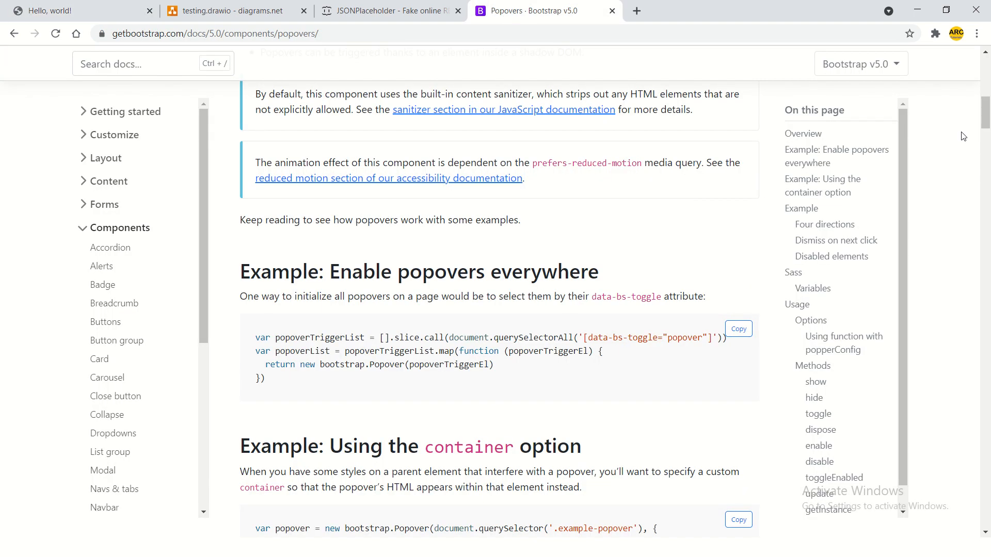
# Copy data-bs-placement="left" from the Four directions example and head to the editor.
pyautogui.scroll(-3)
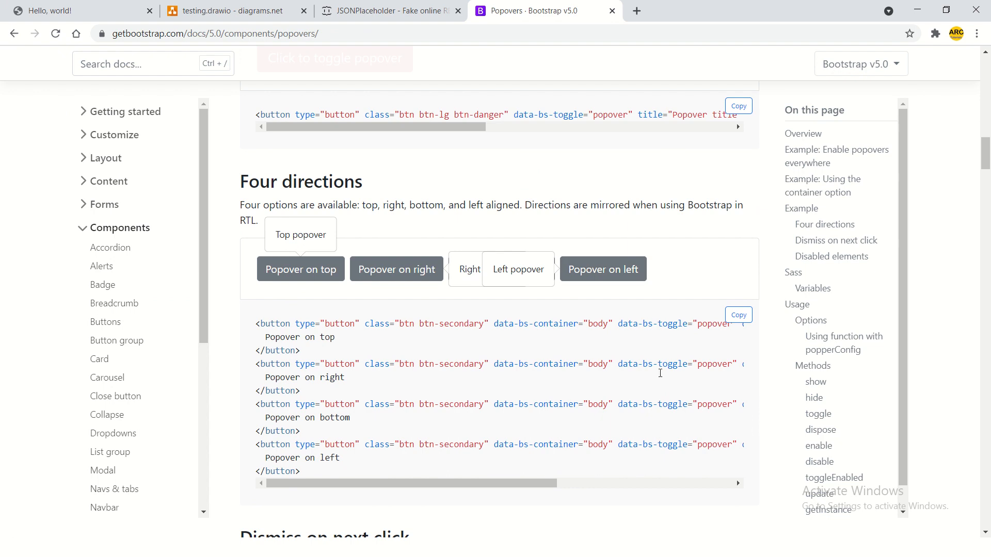
pyautogui.moveTo(449, 496)
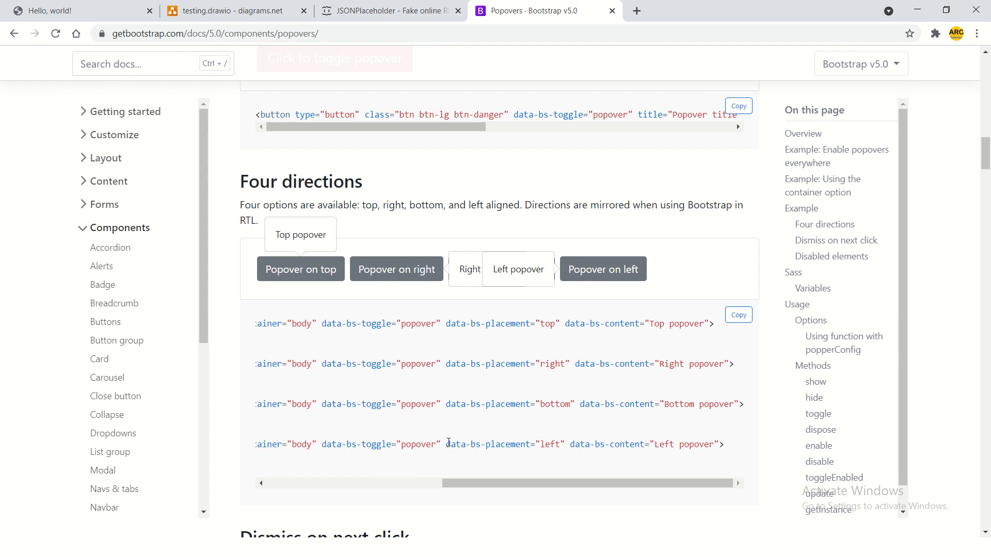
pyautogui.doubleClick(504, 444)
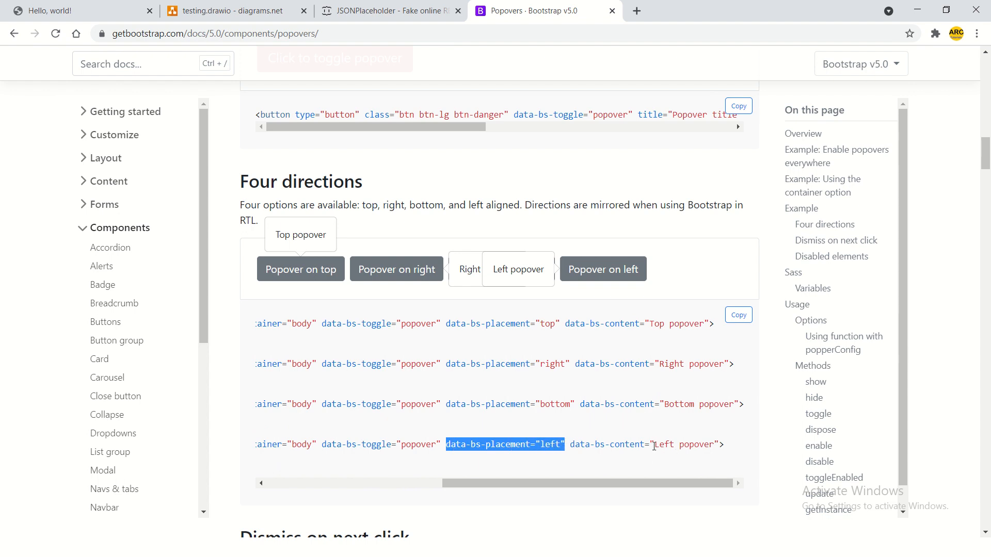
pyautogui.press('Alt+Tab')
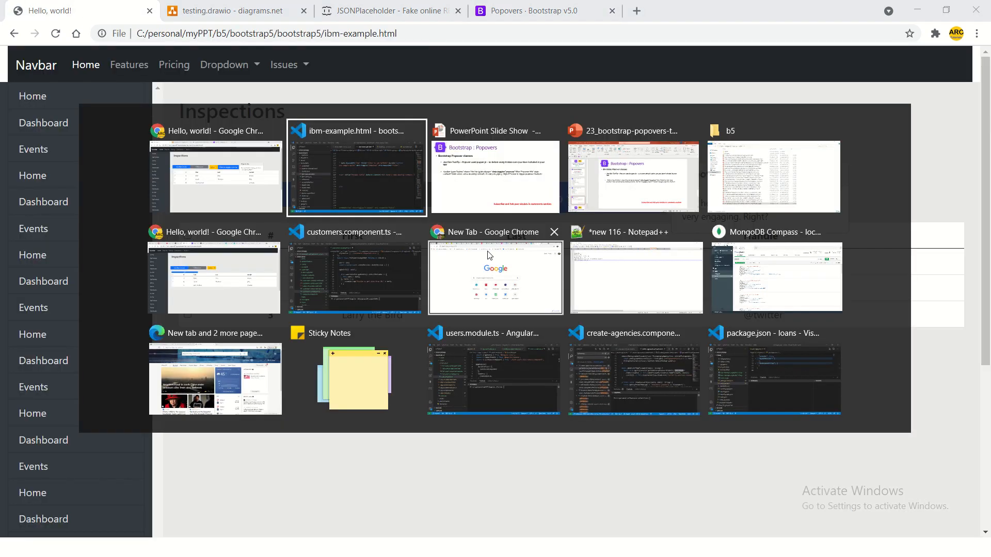
# Add a data-bs-placement attribute to the popover button, trying left then down.
pyautogui.click(356, 177)
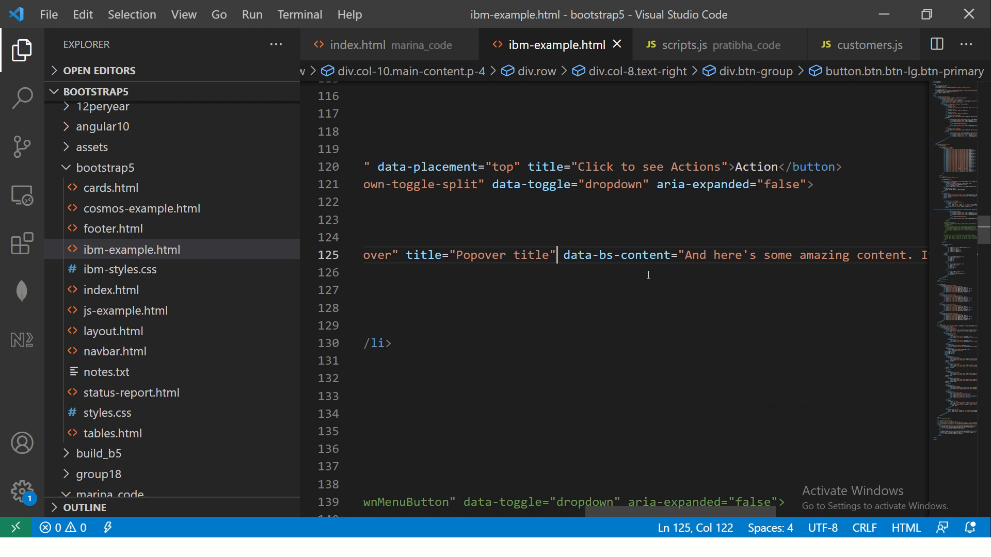
pyautogui.write('data-bs-placement="left" data-bs-')
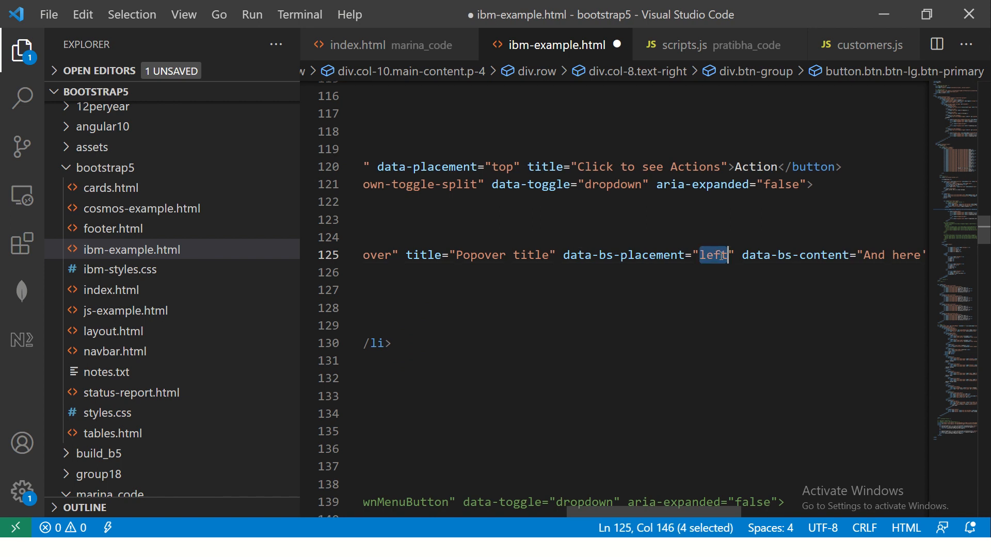
pyautogui.press('Delete')
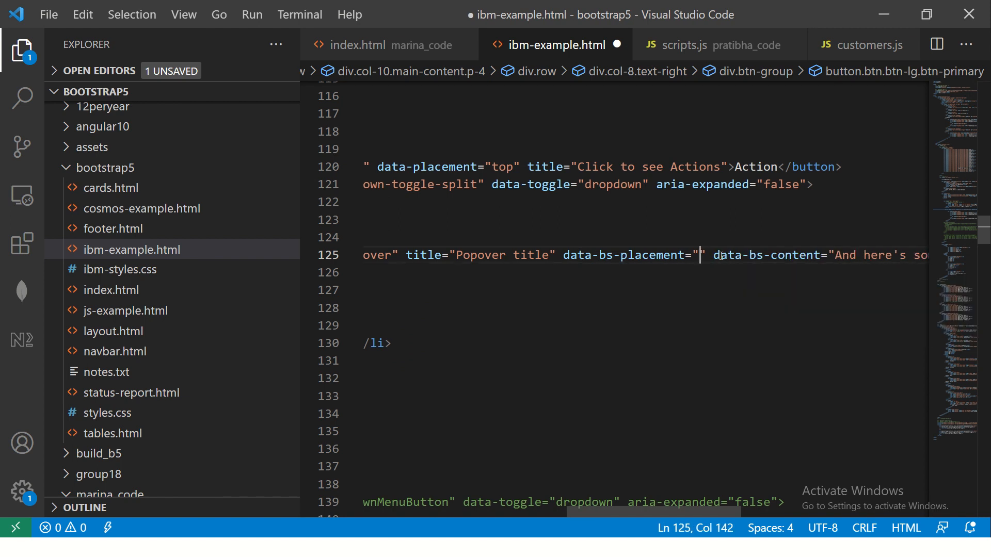
pyautogui.write('bo')
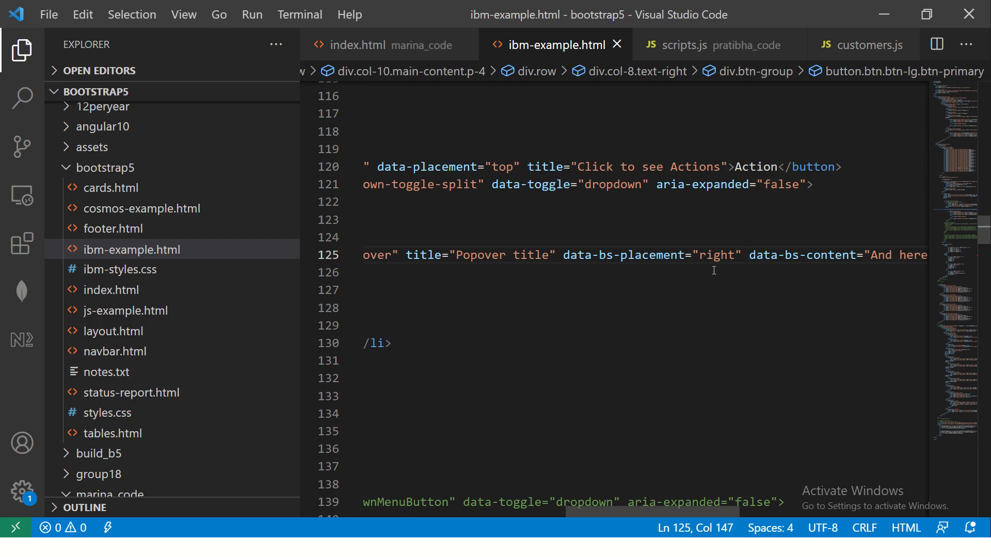
pyautogui.write('left')
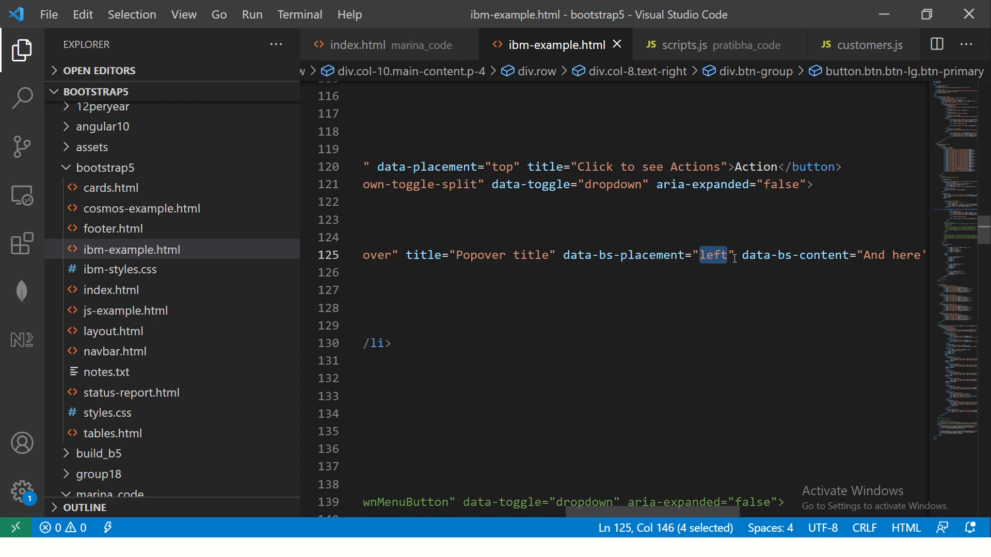
pyautogui.write('down')
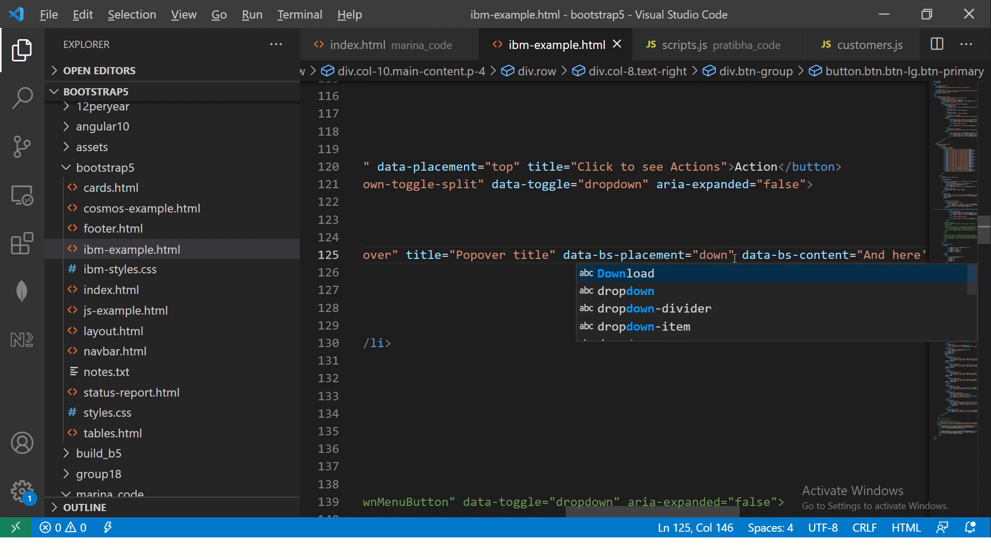
pyautogui.click(586, 198)
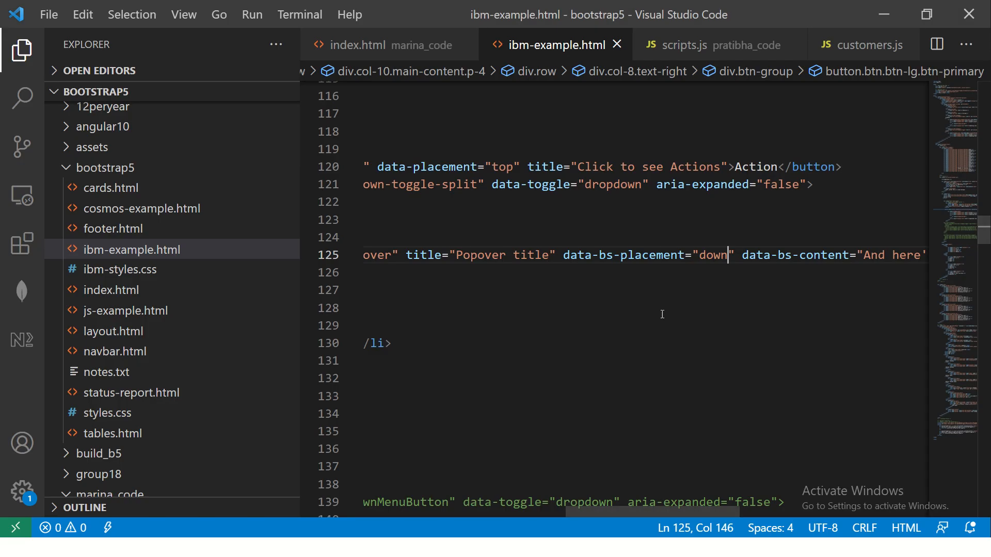
# Set the placement value to right and confirm the popover opens beside its button.
pyautogui.doubleClick(714, 255)
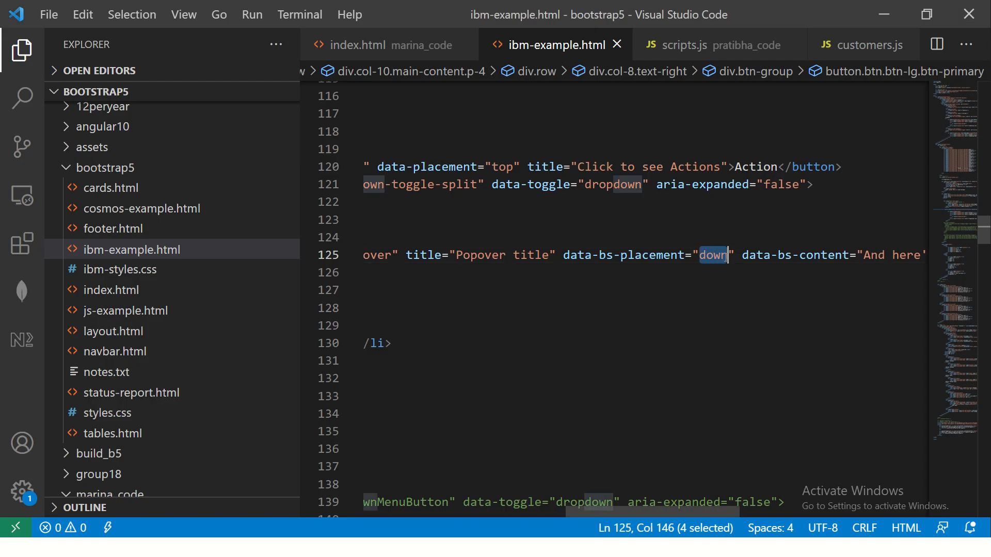
pyautogui.write('right')
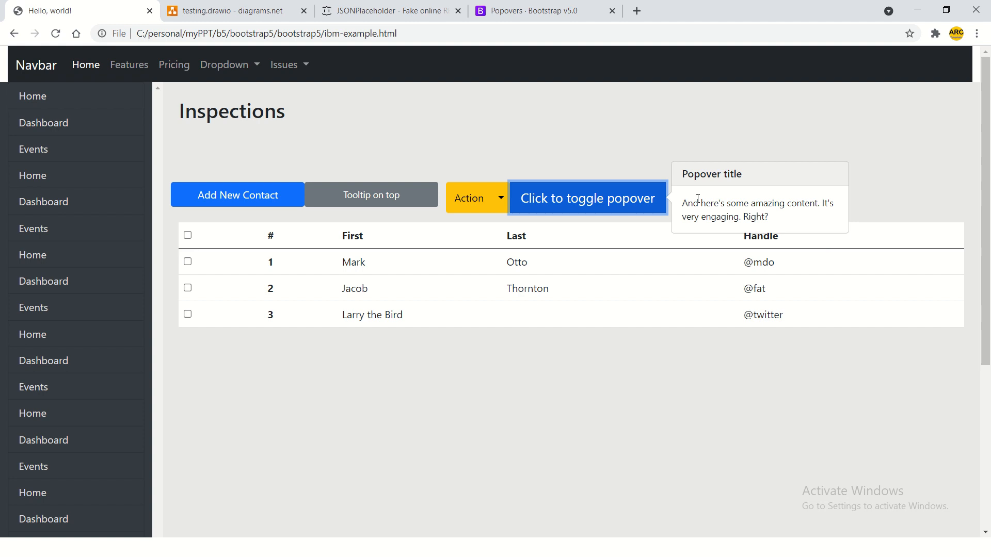
pyautogui.moveTo(666, 283)
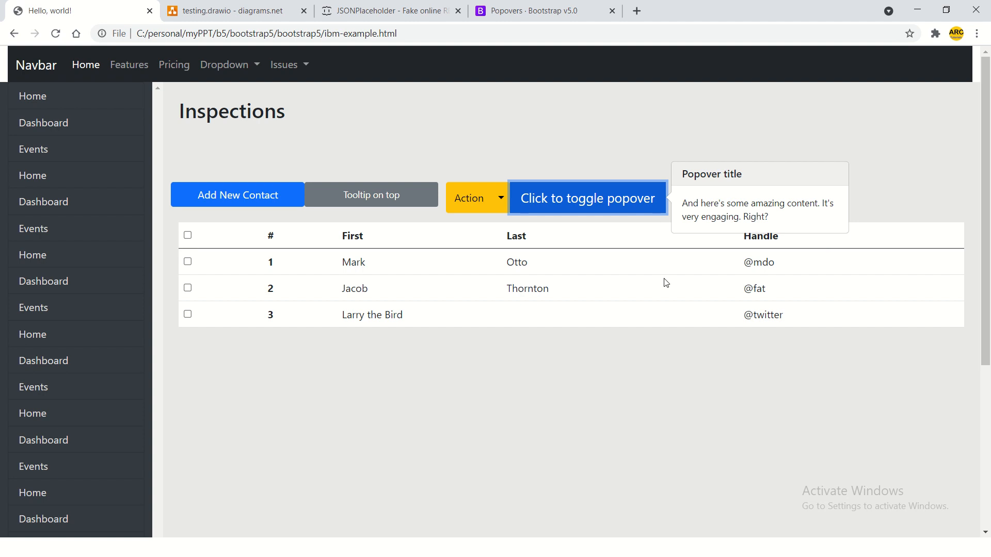
pyautogui.click(586, 198)
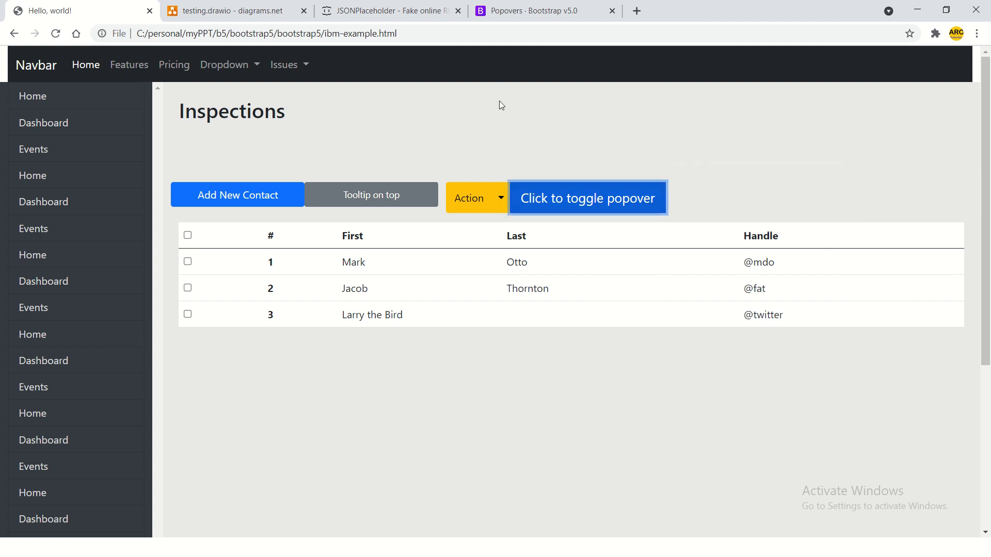
pyautogui.click(533, 10)
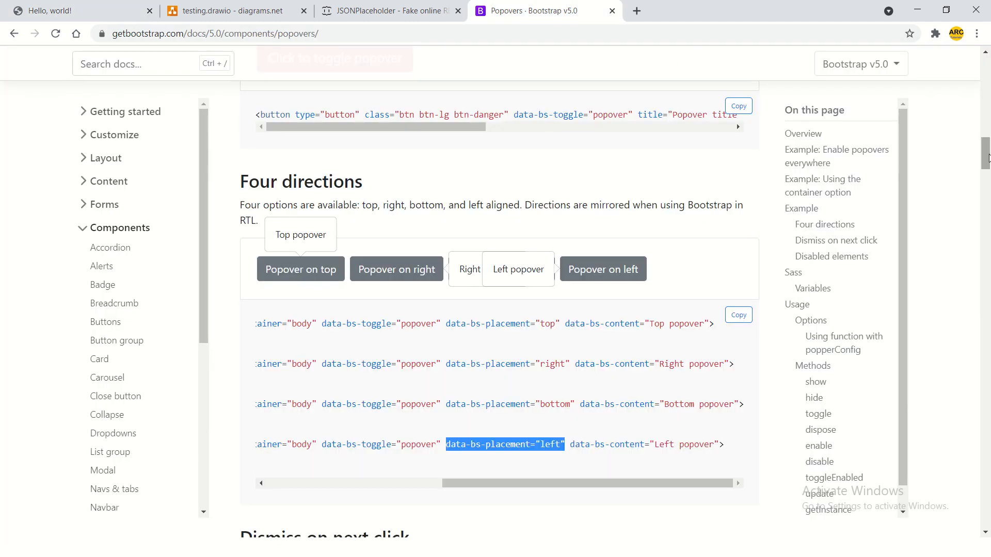
# Try the Dismissible popover demo in the Bootstrap Popovers docs, showing and dismissing it twice.
pyautogui.scroll(-3)
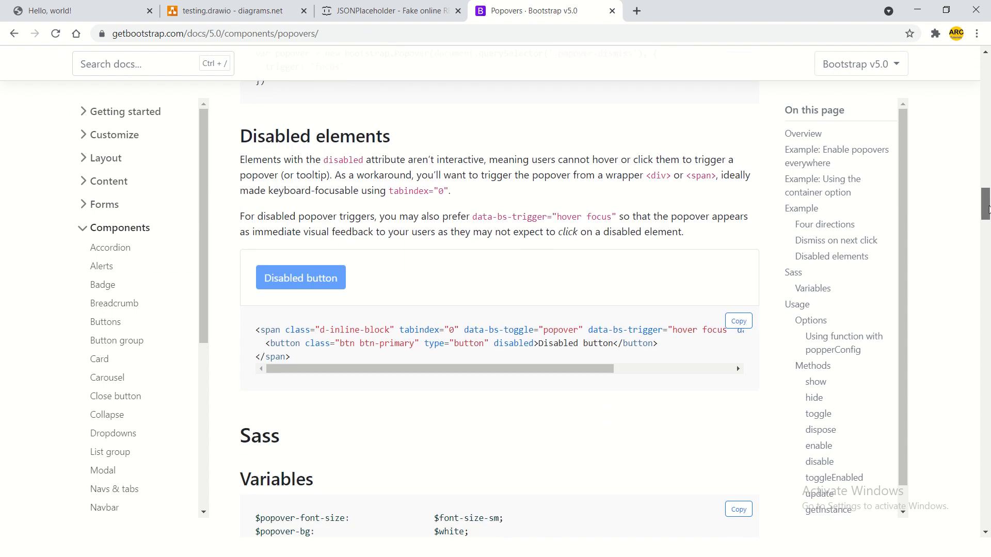
pyautogui.scroll(-3)
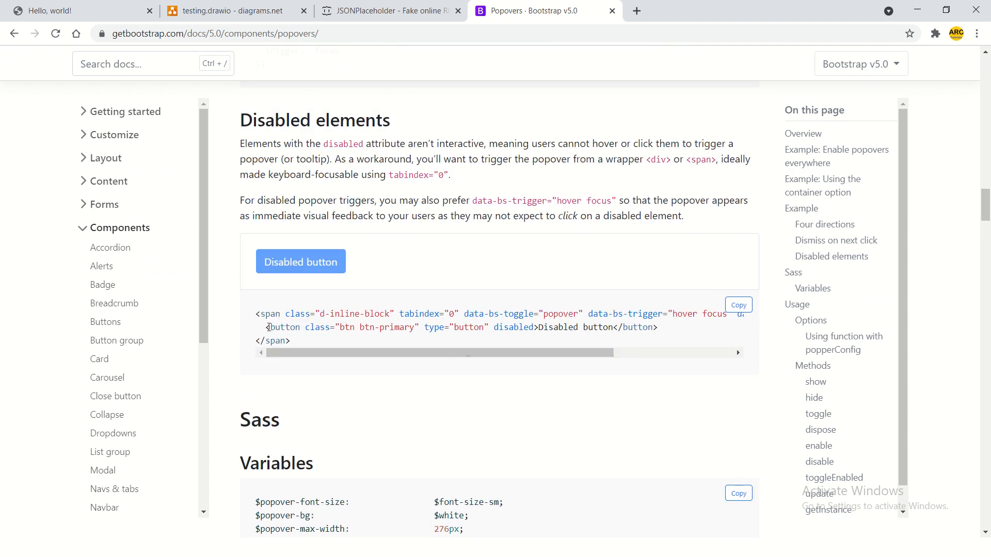
pyautogui.moveTo(977, 227)
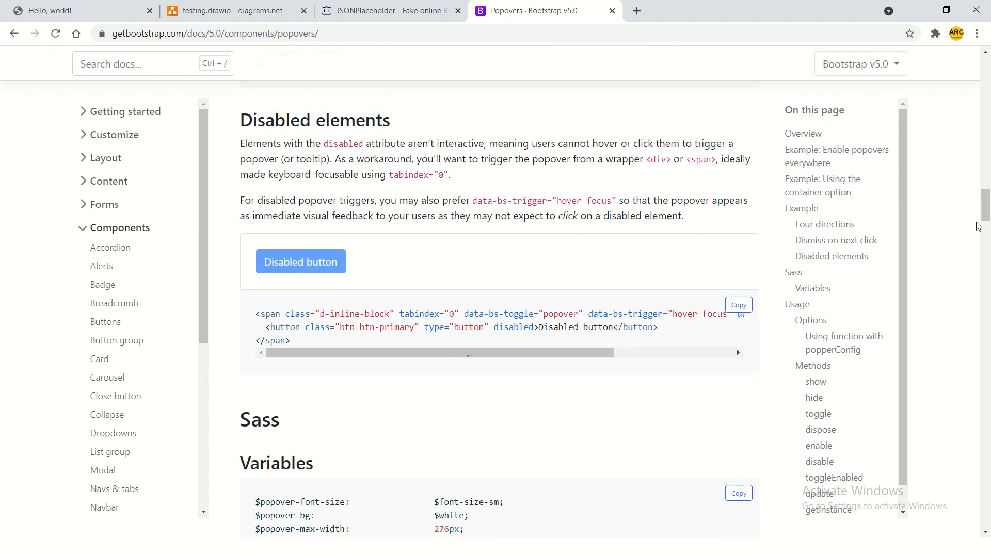
pyautogui.scroll(-3)
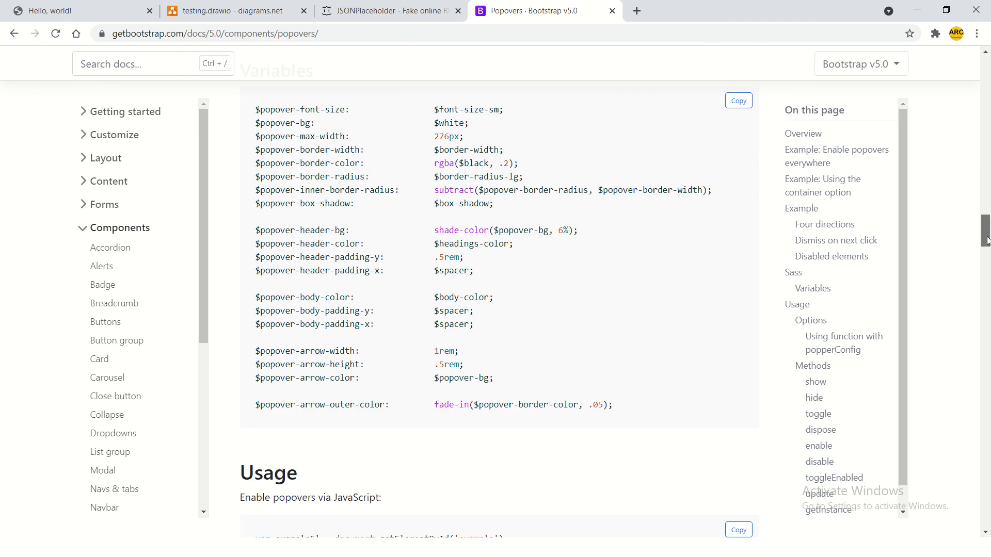
pyautogui.scroll(-3)
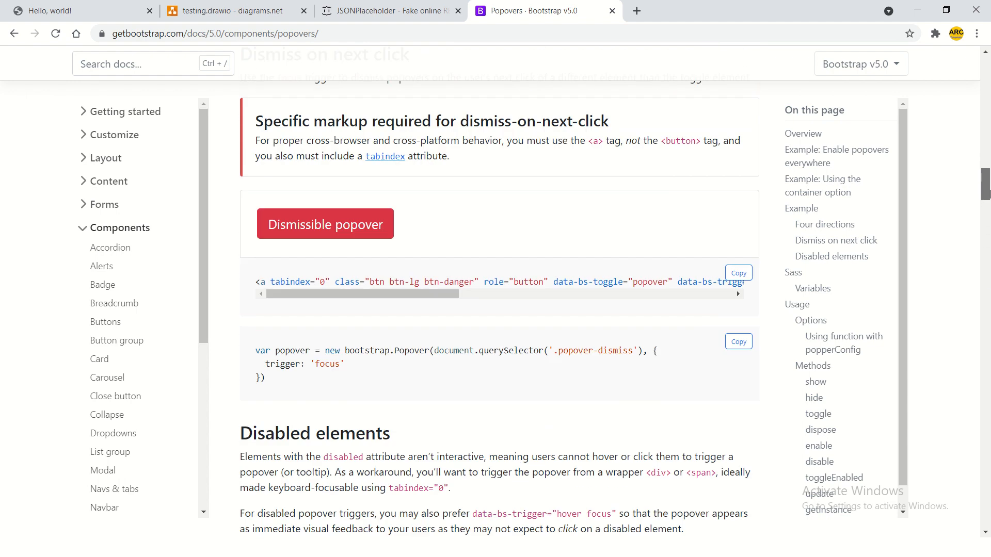
pyautogui.click(325, 295)
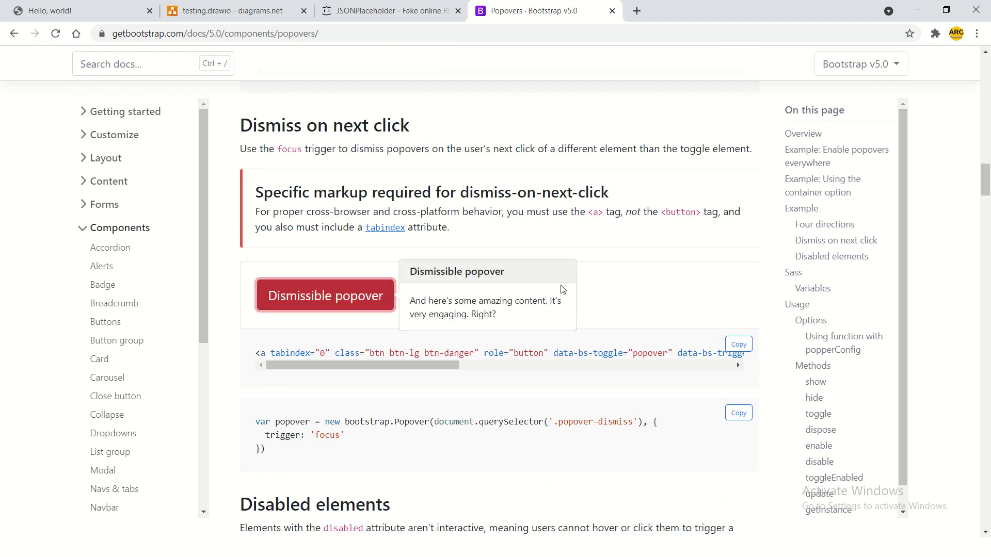
pyautogui.moveTo(605, 313)
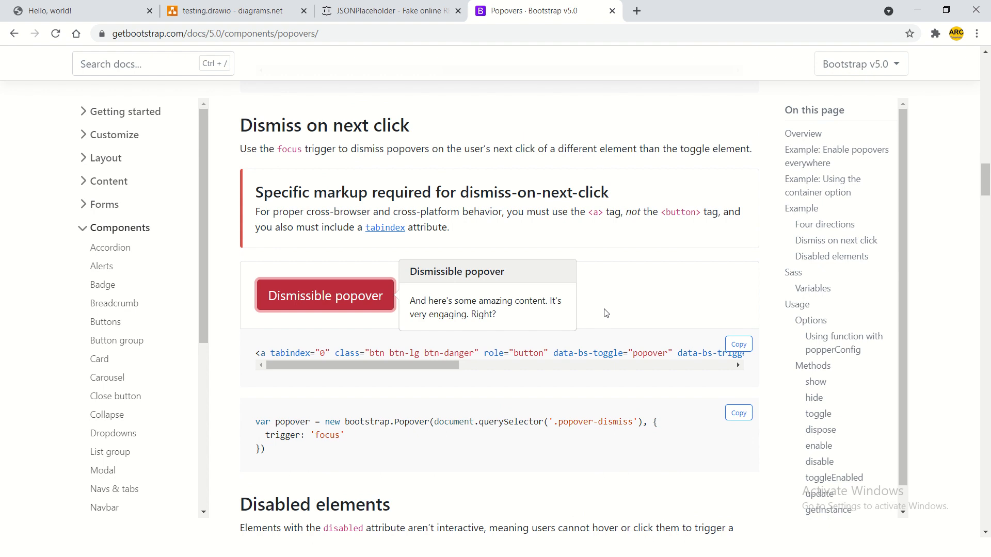
pyautogui.click(641, 301)
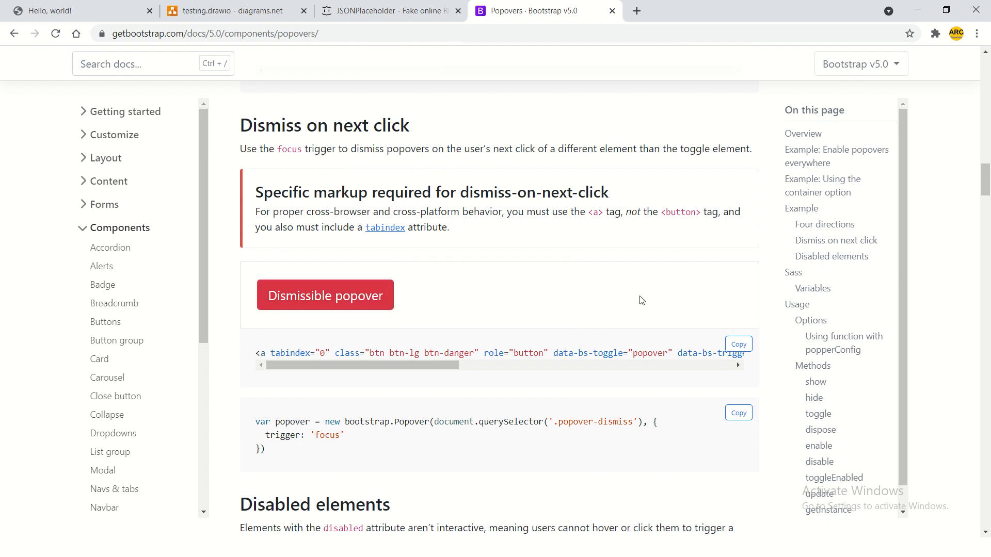
pyautogui.moveTo(452, 296)
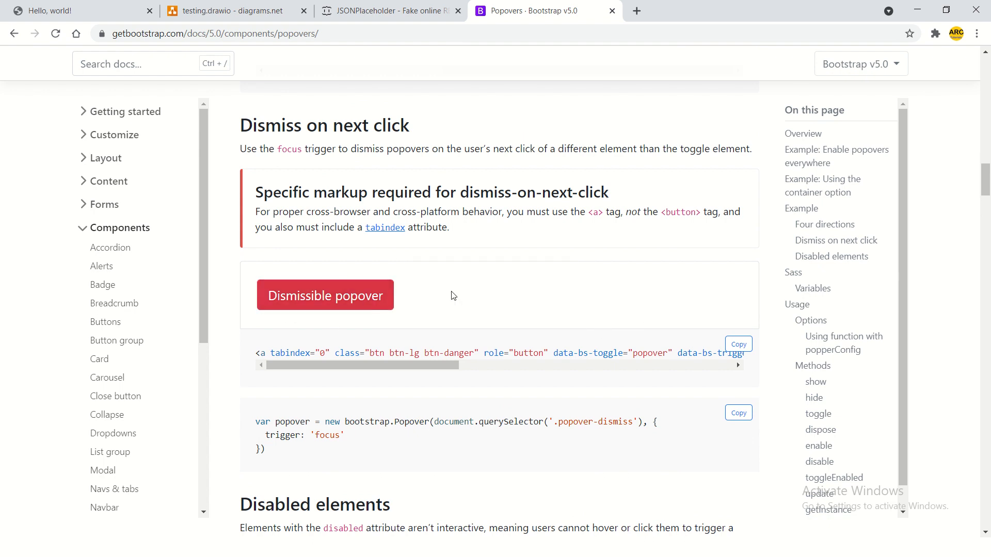
pyautogui.click(326, 296)
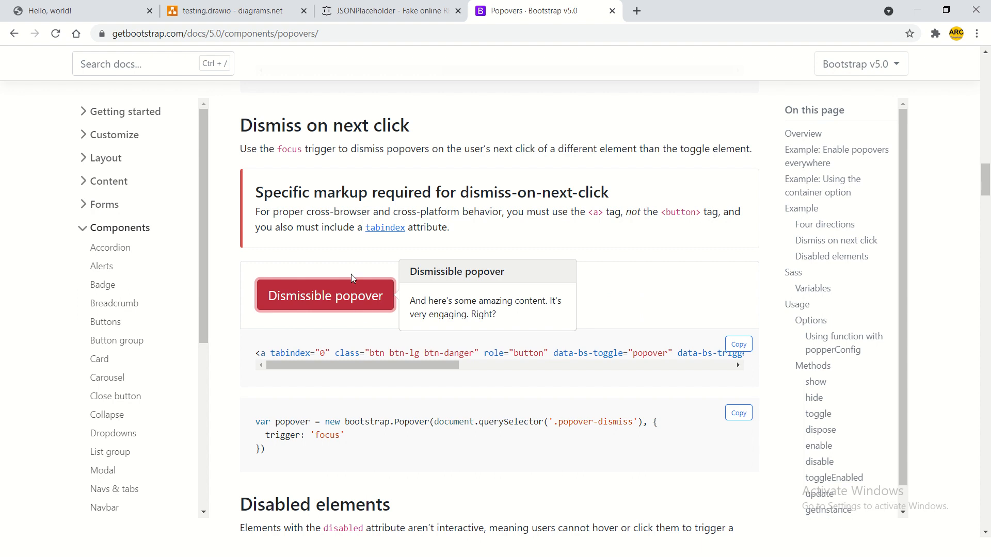
pyautogui.click(462, 374)
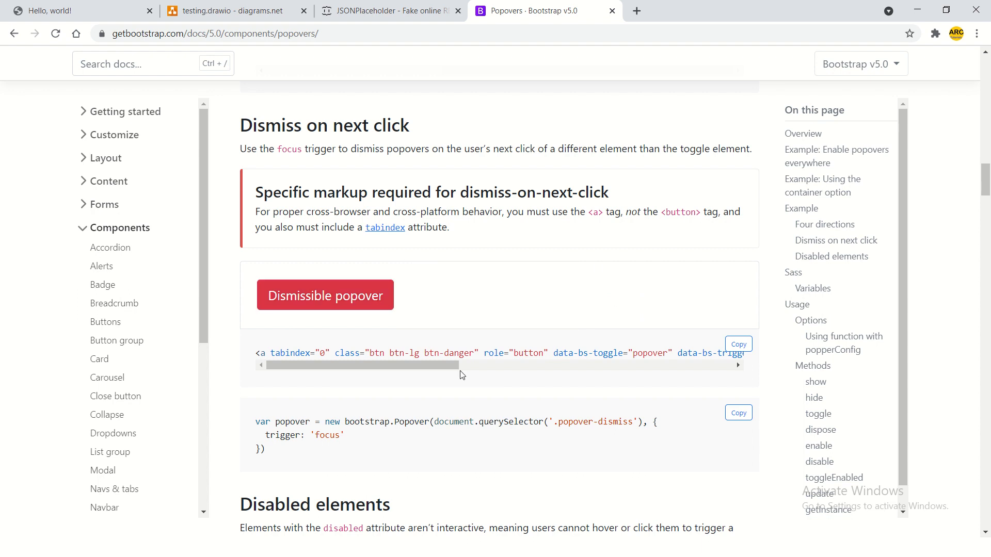
# Glance over the remaining docs, then switch to the closing tutorial slide announcing Bootstrap Progress.
pyautogui.moveTo(461, 365); pyautogui.dragTo(548, 365)
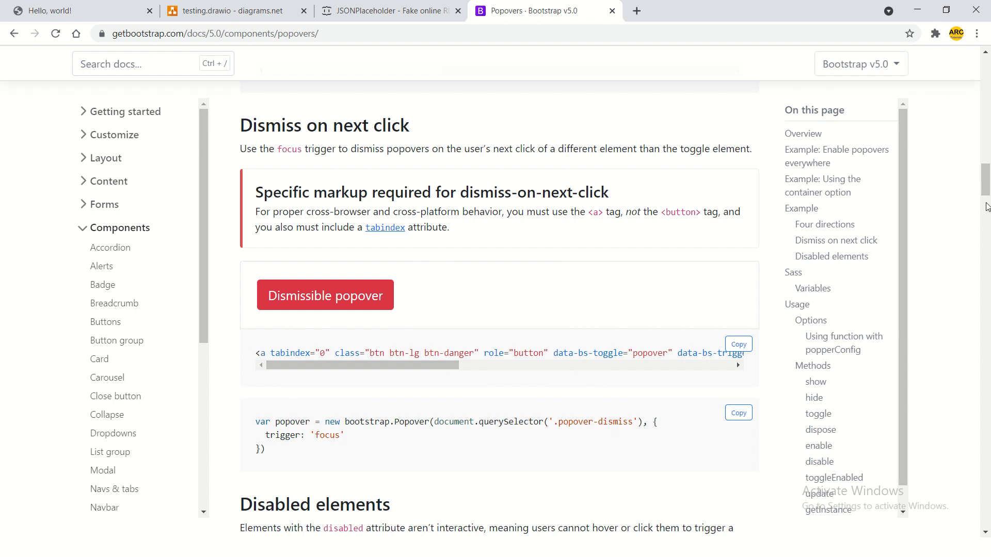
pyautogui.scroll(-3)
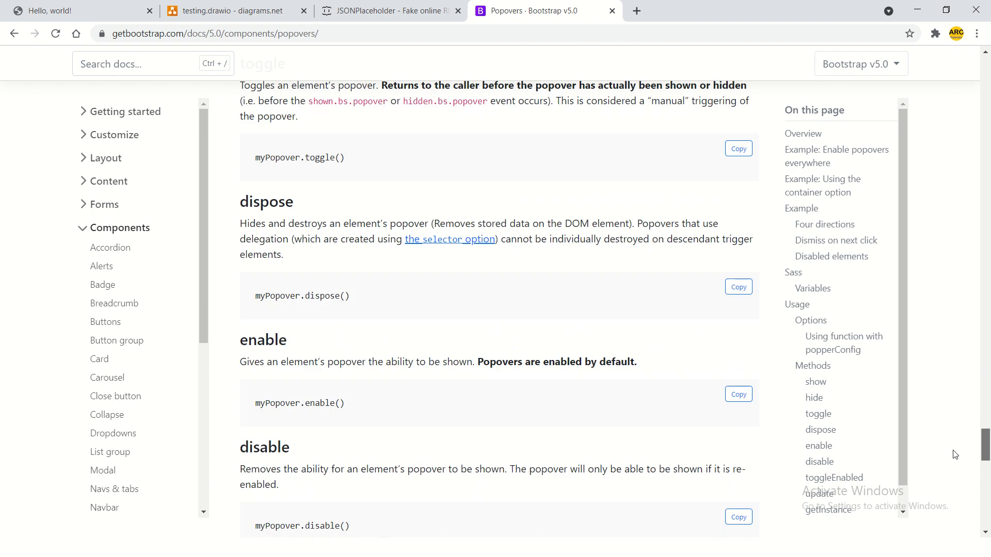
pyautogui.scroll(3)
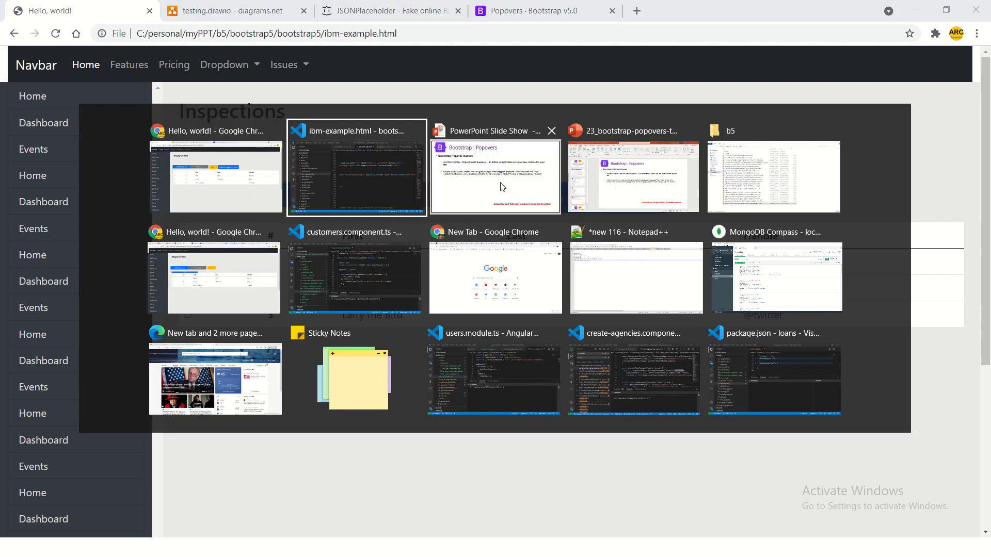
pyautogui.click(494, 177)
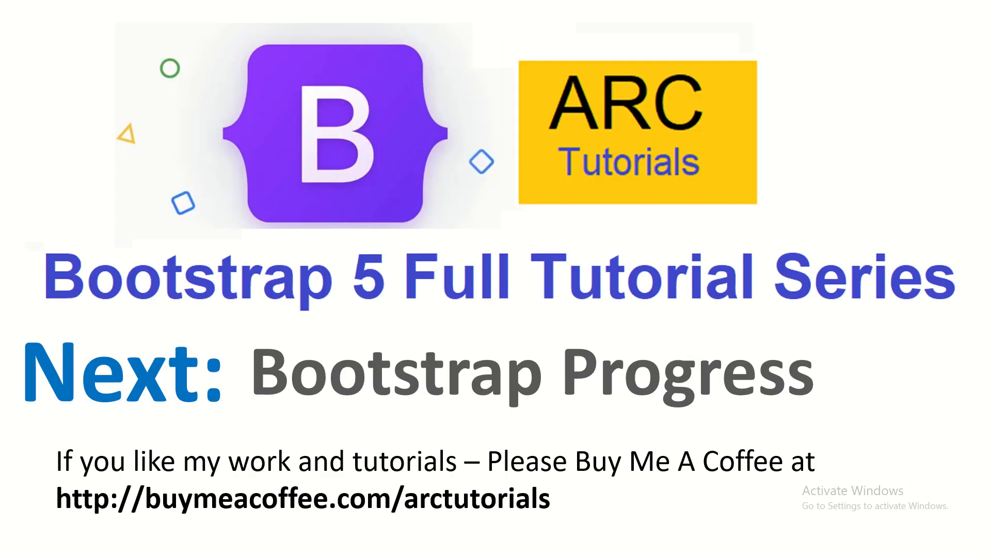